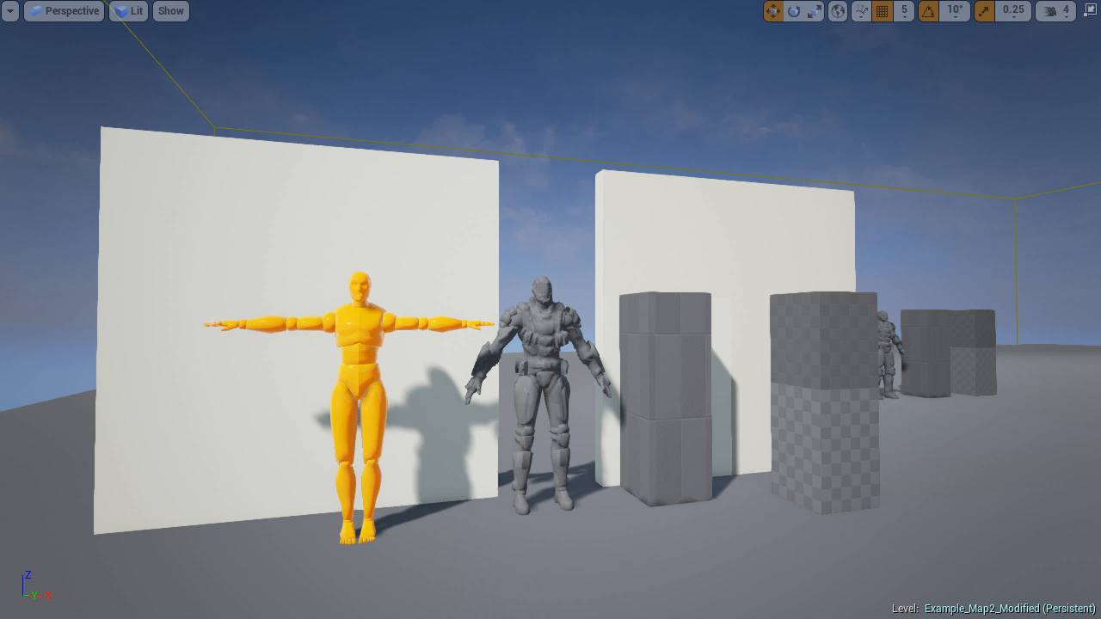
# - Select HeroTPP, then browse Engine > Tutorial > Character and select the TutorialTPP skeletal mesh
pyautogui.click(546, 370)
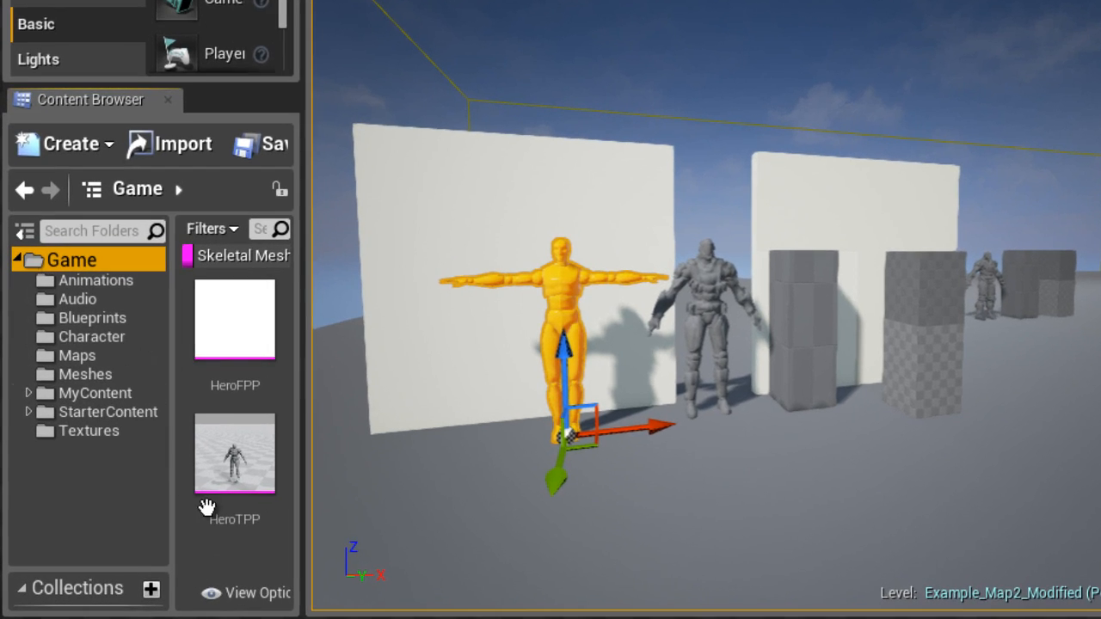
pyautogui.click(249, 590)
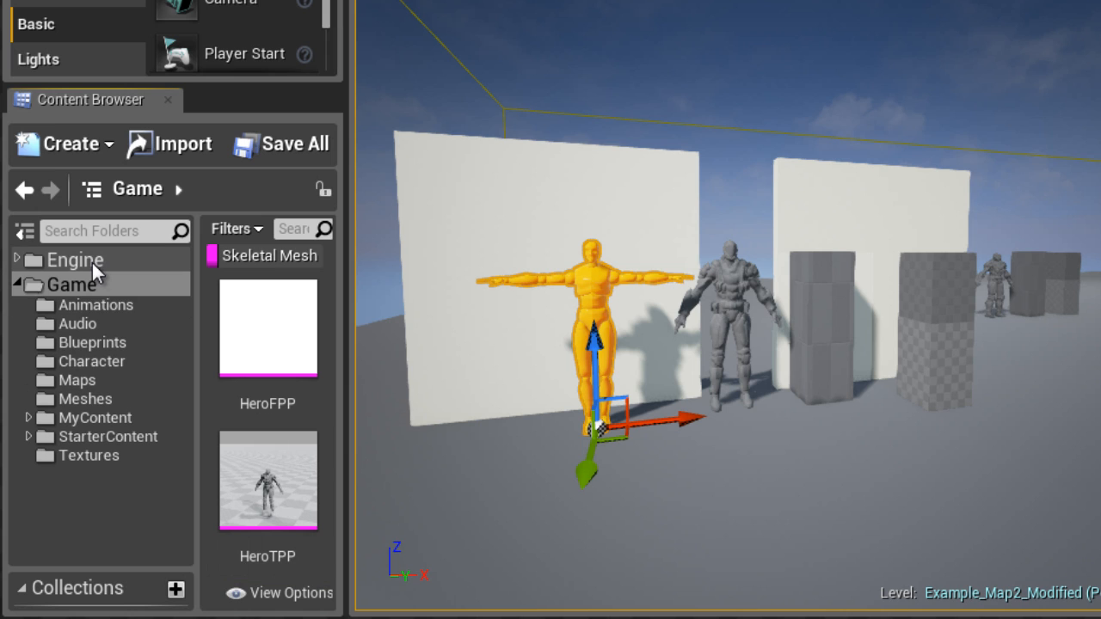
pyautogui.click(76, 259)
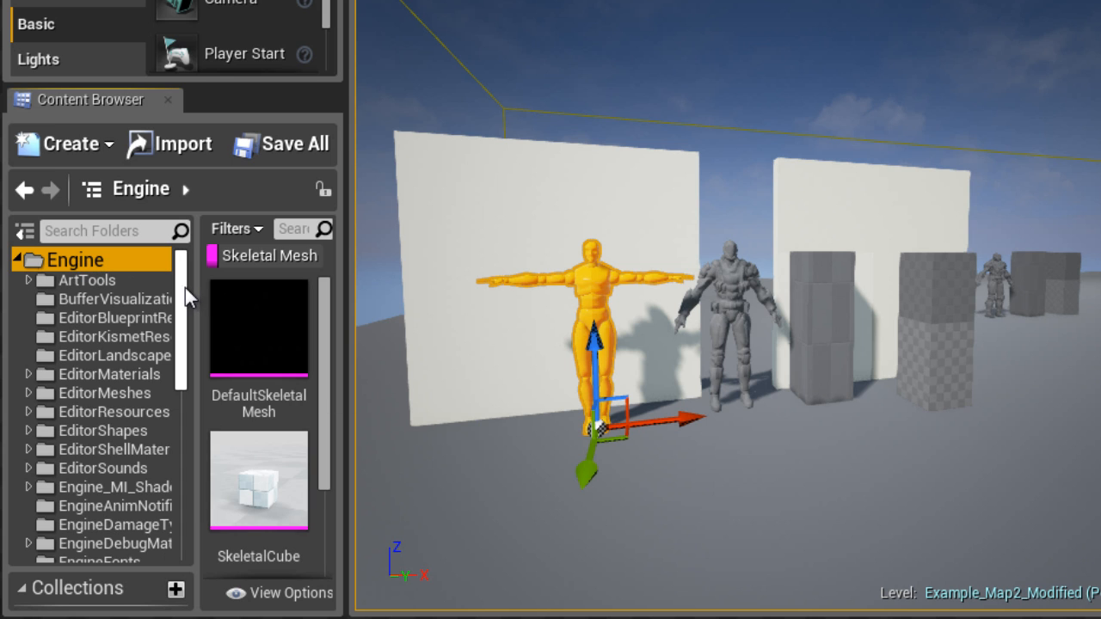
pyautogui.scroll(-3)
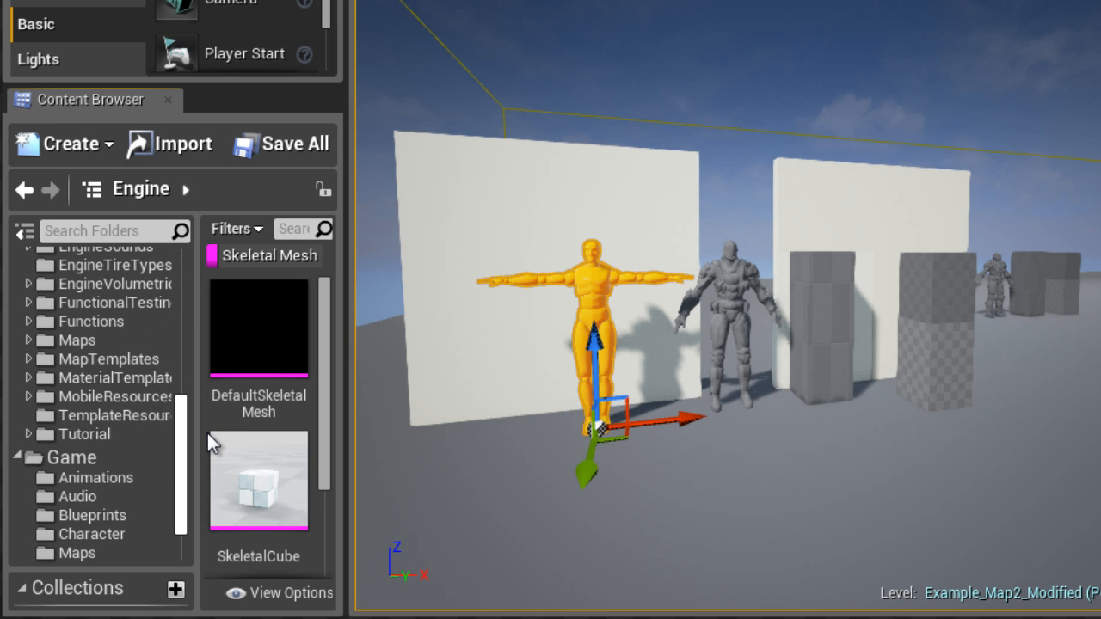
pyautogui.click(84, 434)
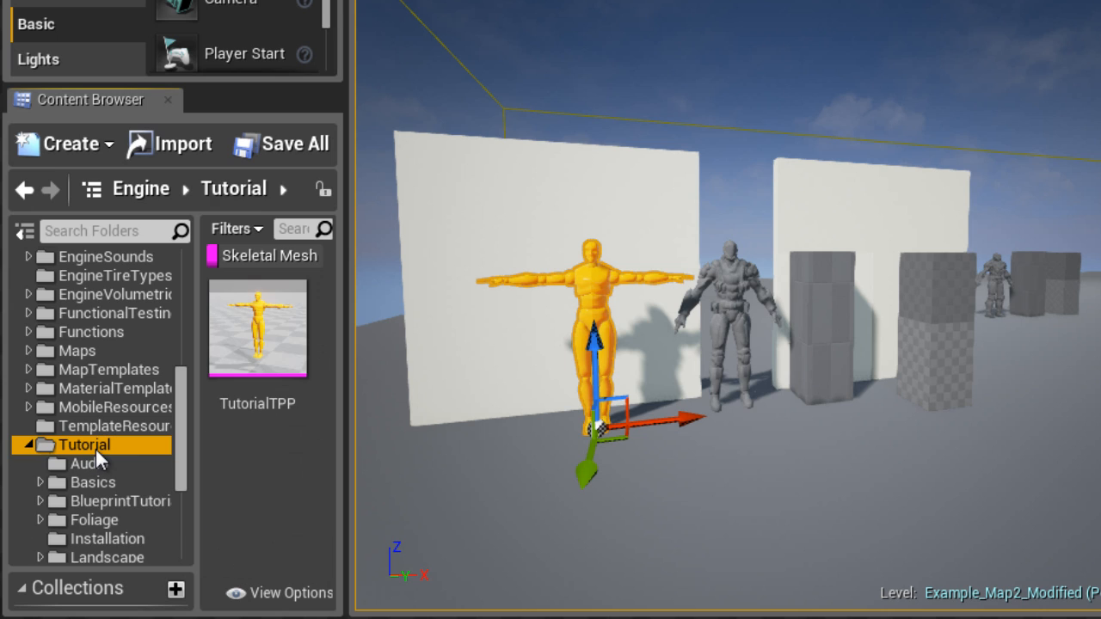
pyautogui.scroll(-3)
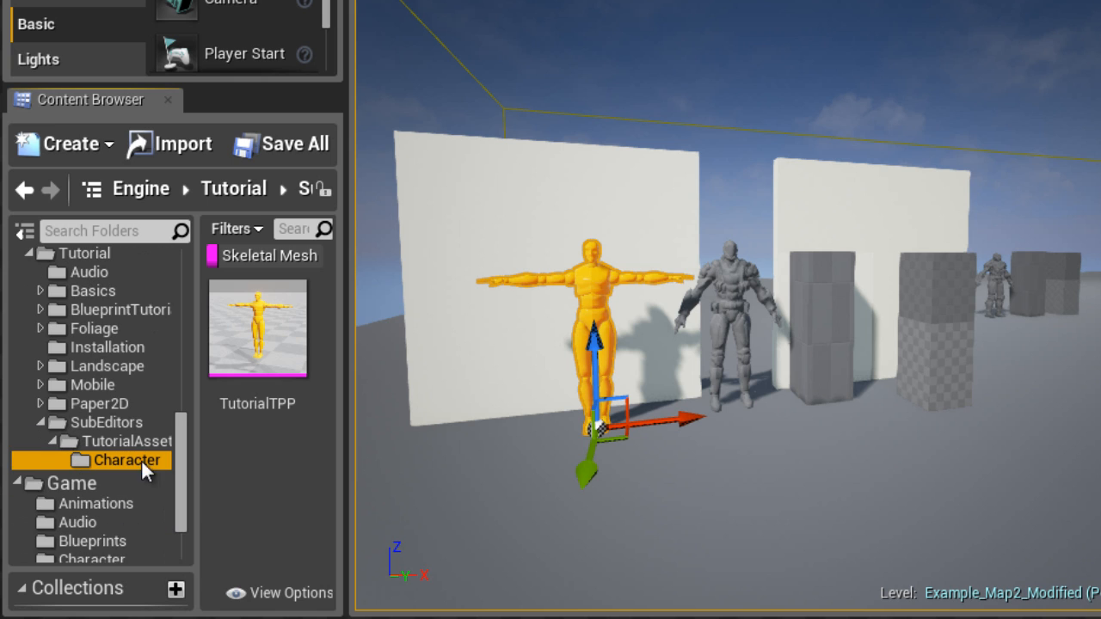
pyautogui.click(232, 228)
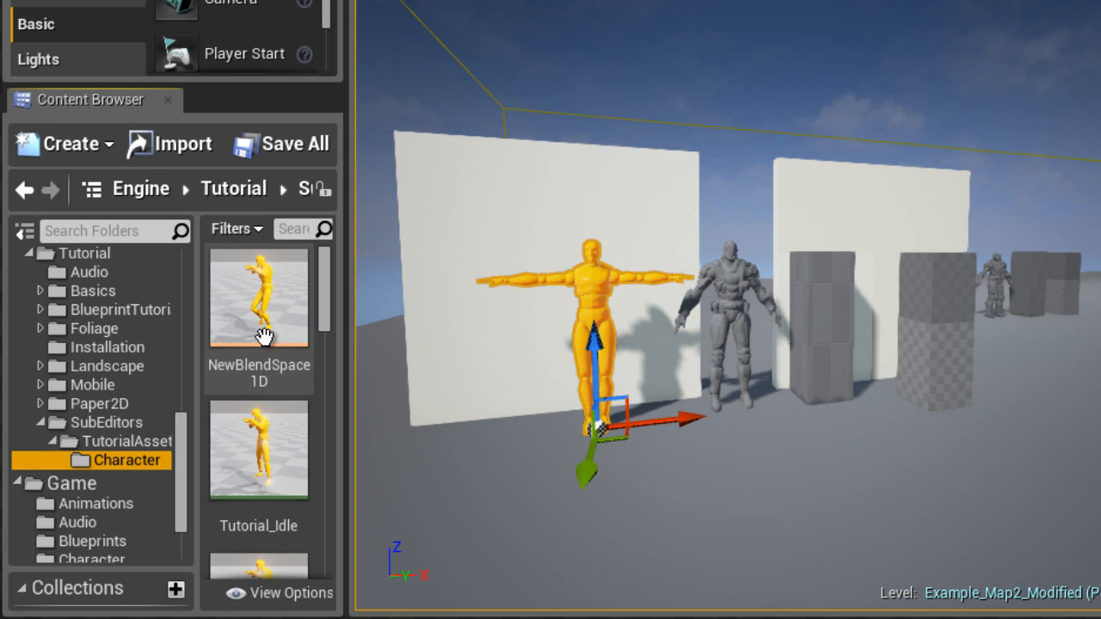
pyautogui.moveTo(301, 384)
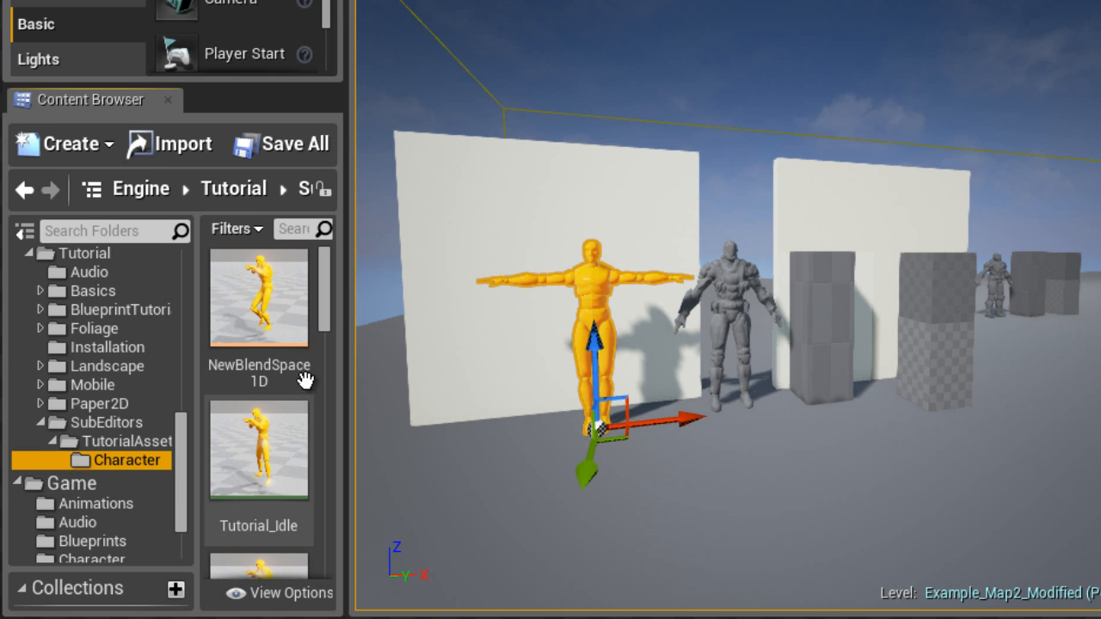
pyautogui.scroll(-3)
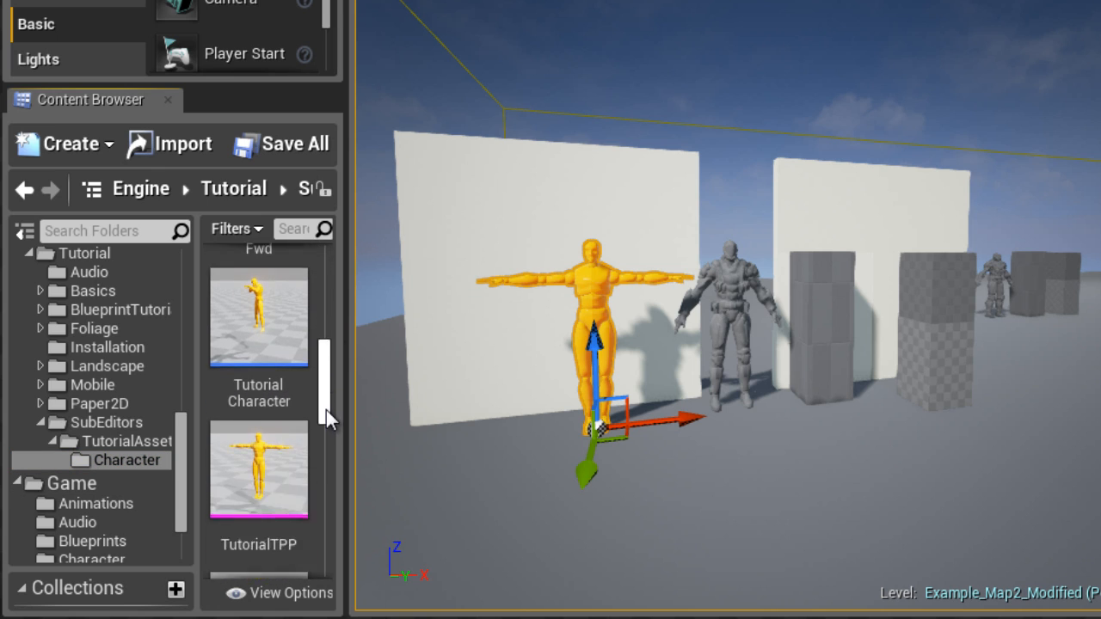
pyautogui.click(258, 392)
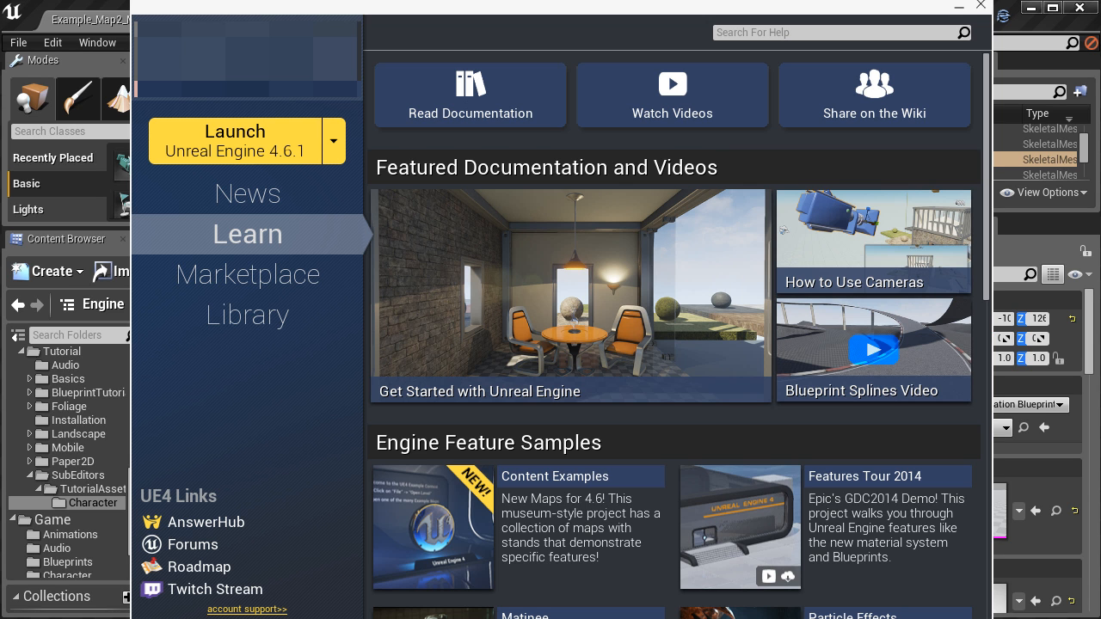
pyautogui.moveTo(247, 235)
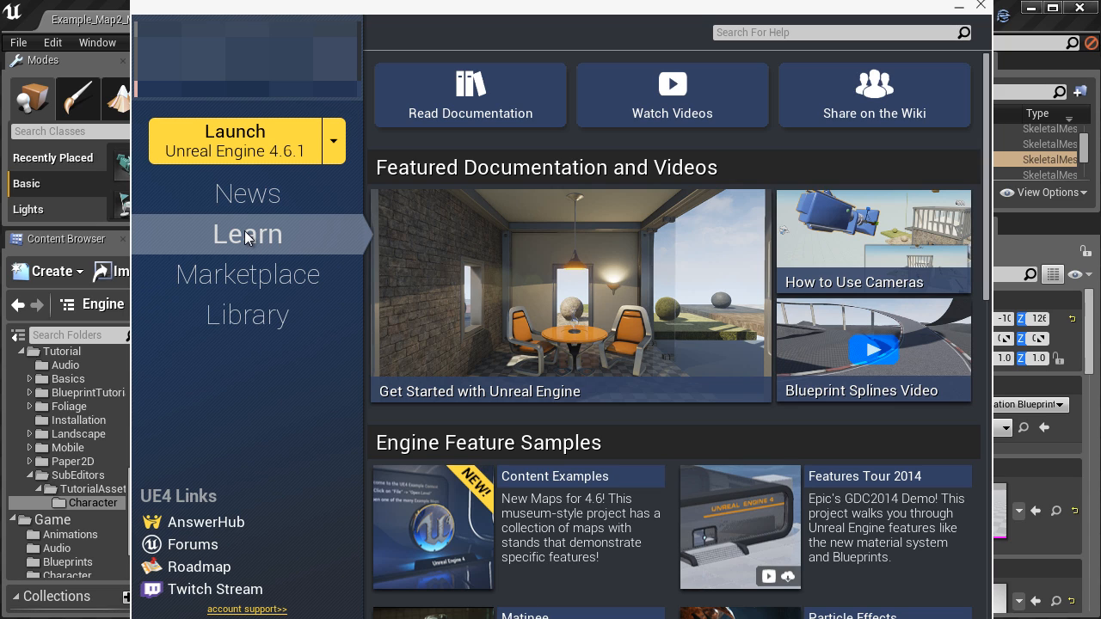
# - From the launcher's Learn page, open the First Person Shooter example and claim it free
pyautogui.click(246, 234)
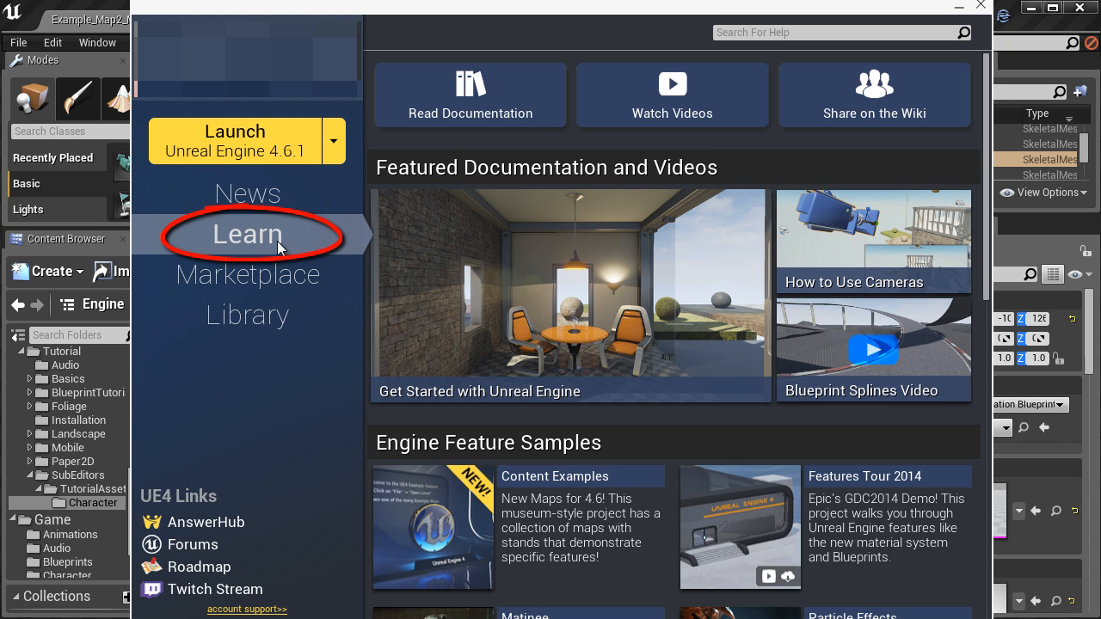
pyautogui.scroll(-3)
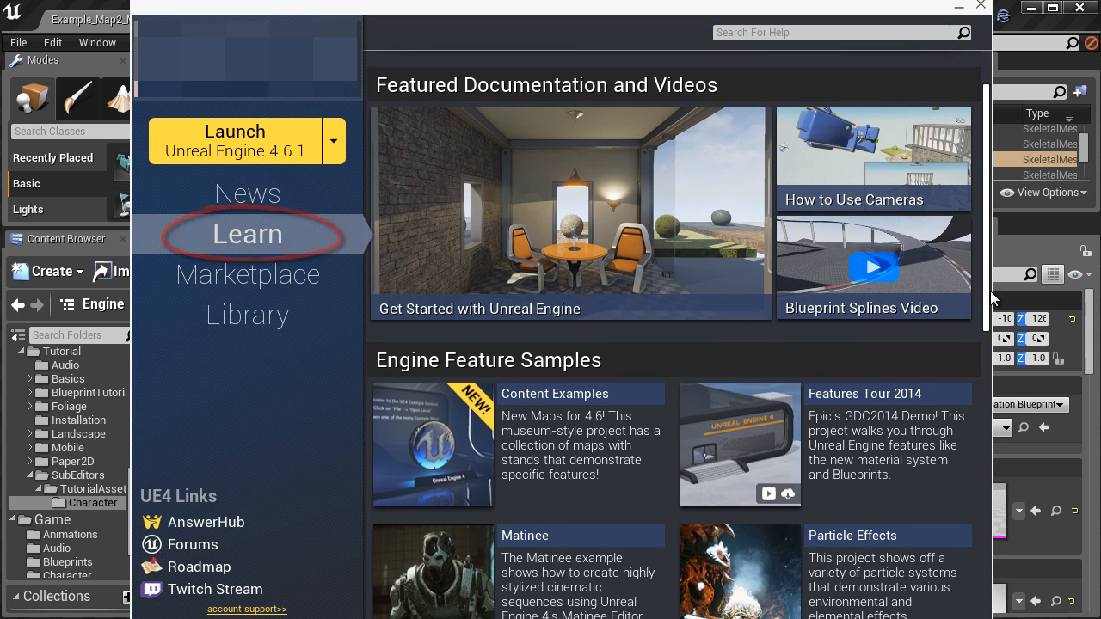
pyautogui.scroll(-3)
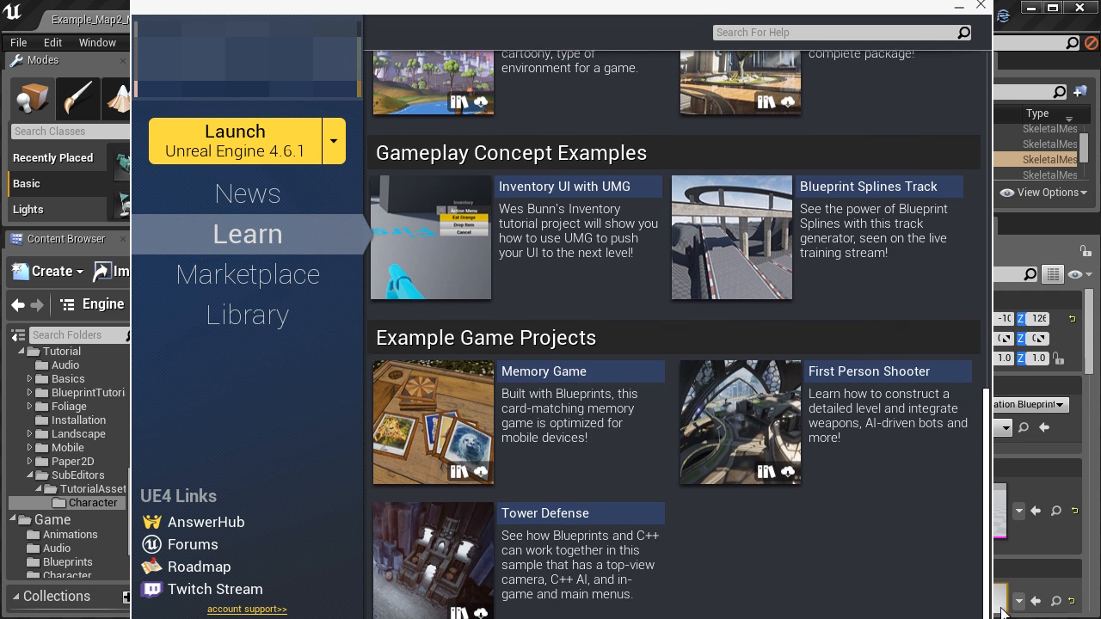
pyautogui.moveTo(474, 348)
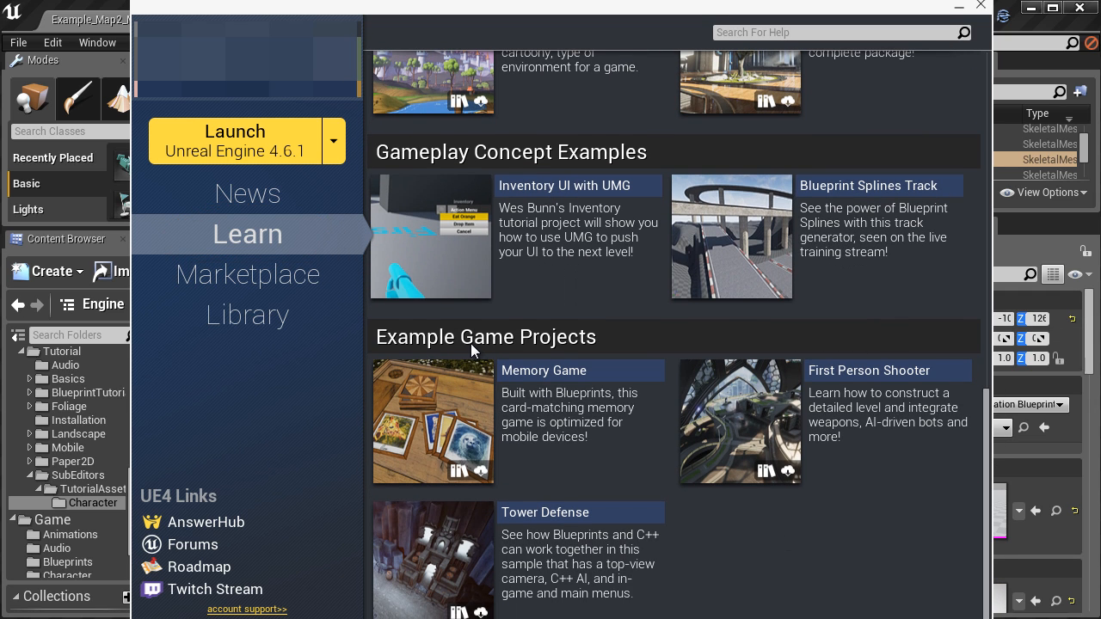
pyautogui.moveTo(855, 380)
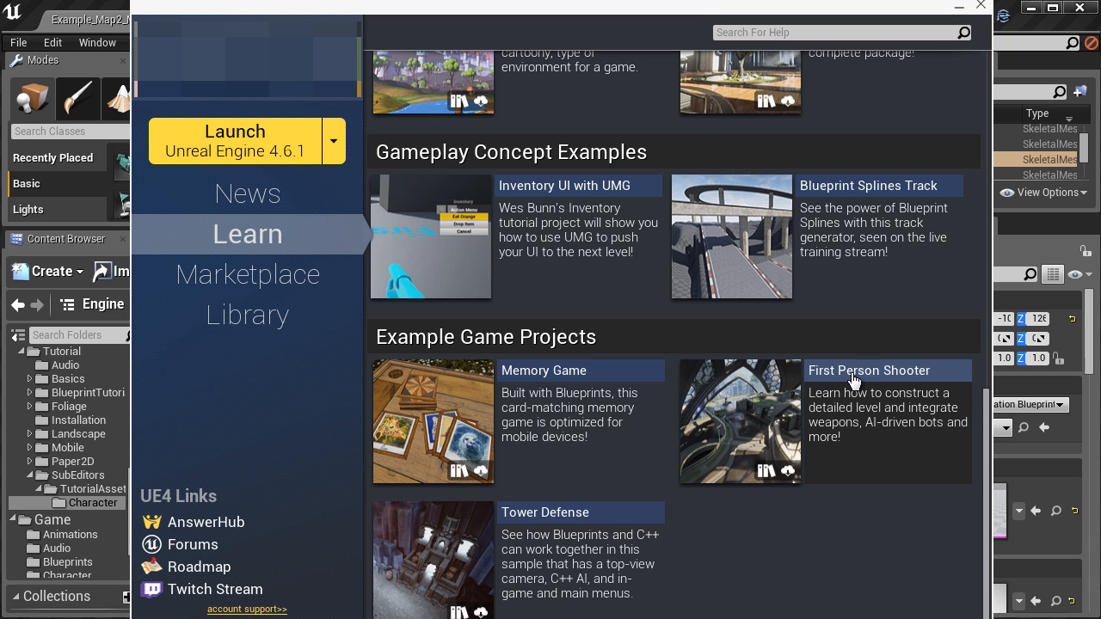
pyautogui.click(869, 370)
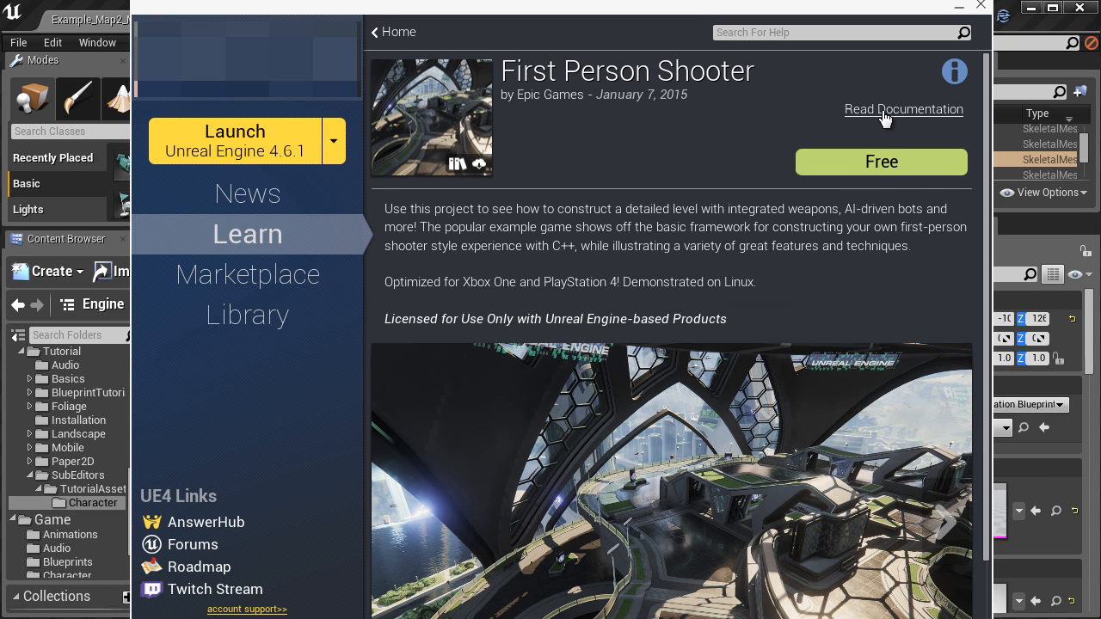
pyautogui.click(881, 162)
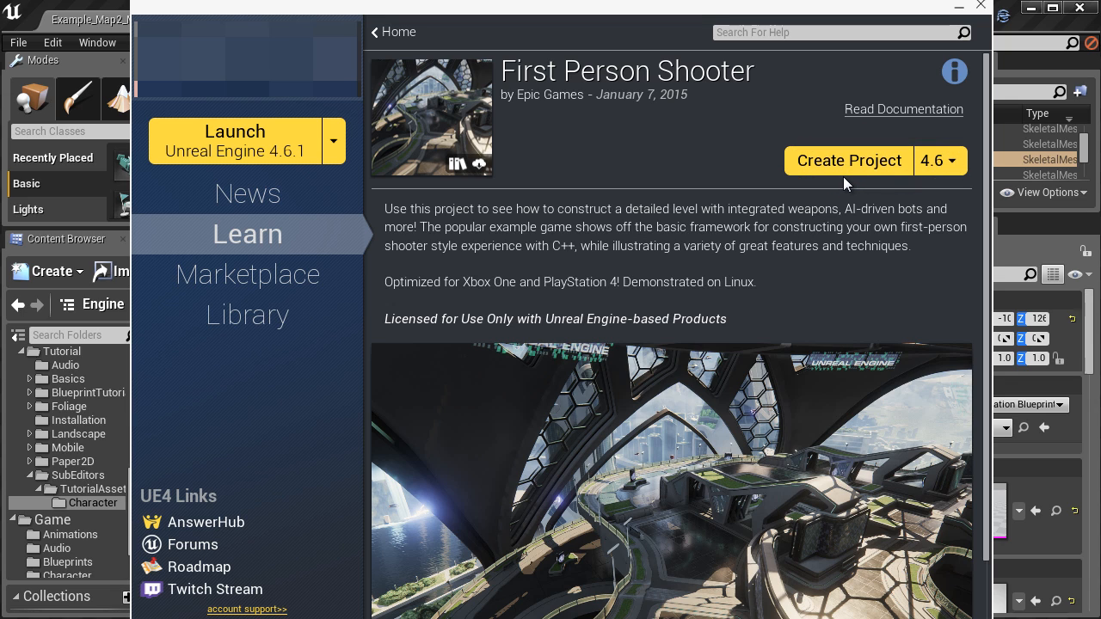
pyautogui.moveTo(871, 174)
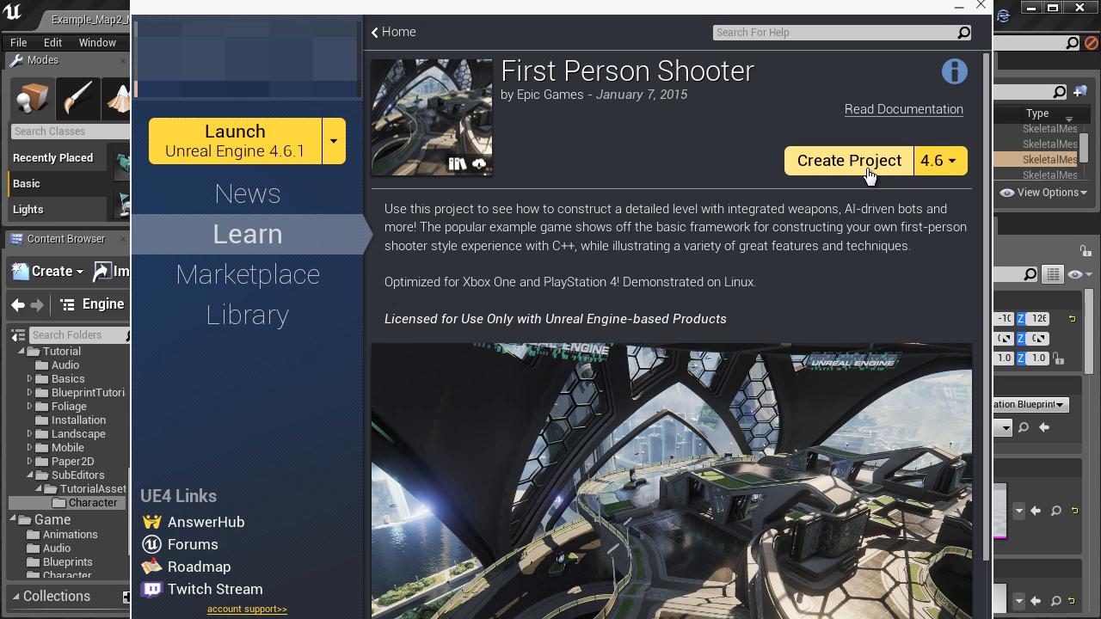
pyautogui.moveTo(854, 195)
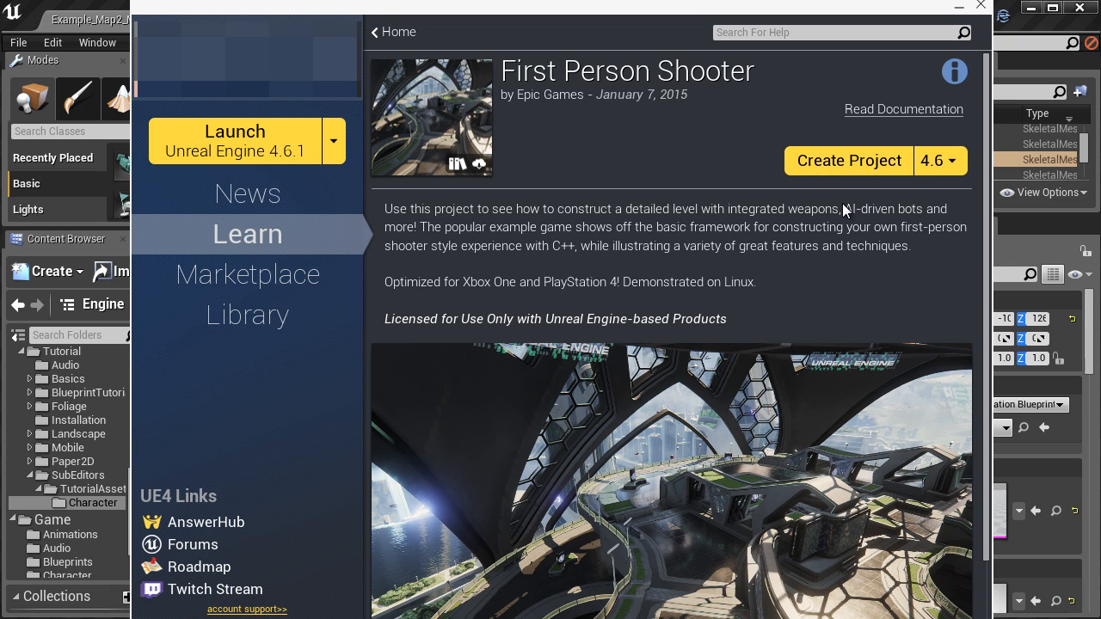
pyautogui.click(247, 314)
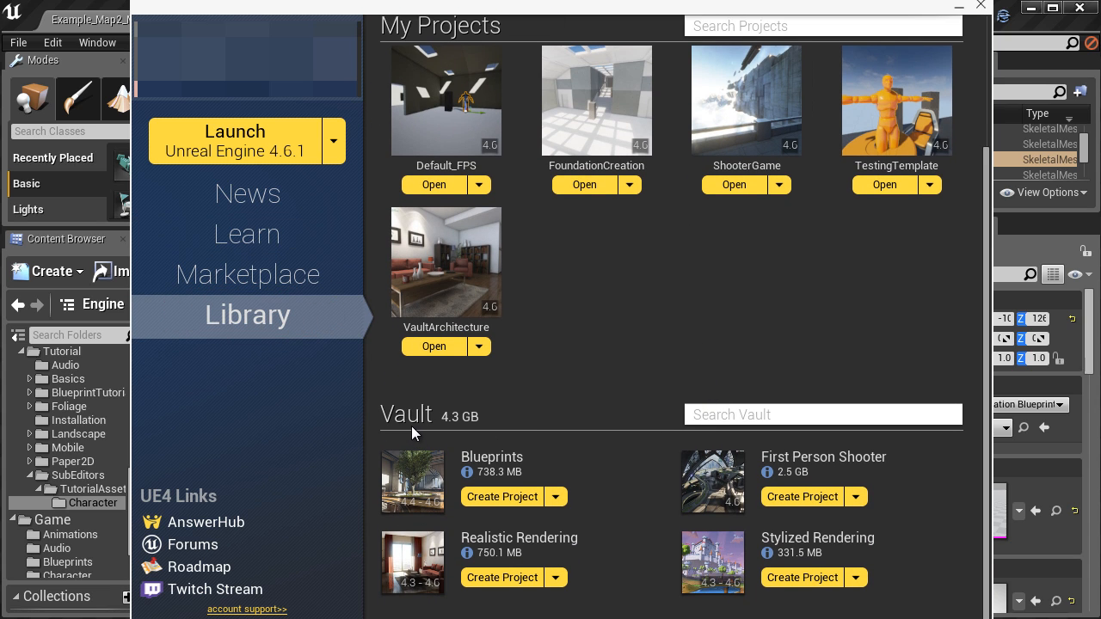
pyautogui.moveTo(876, 470)
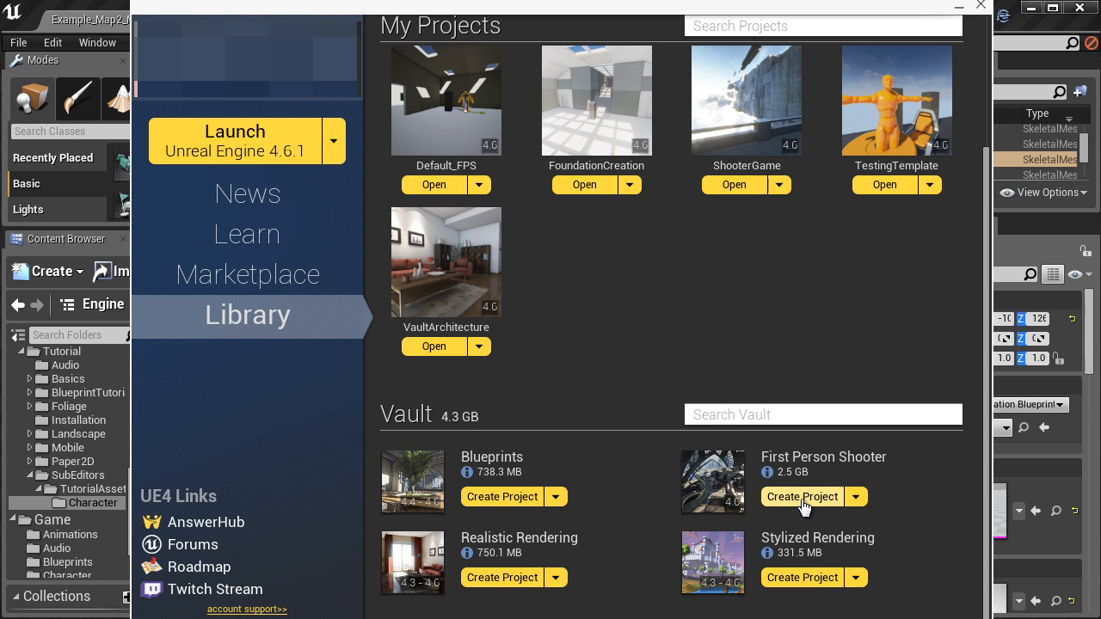
pyautogui.moveTo(731, 483)
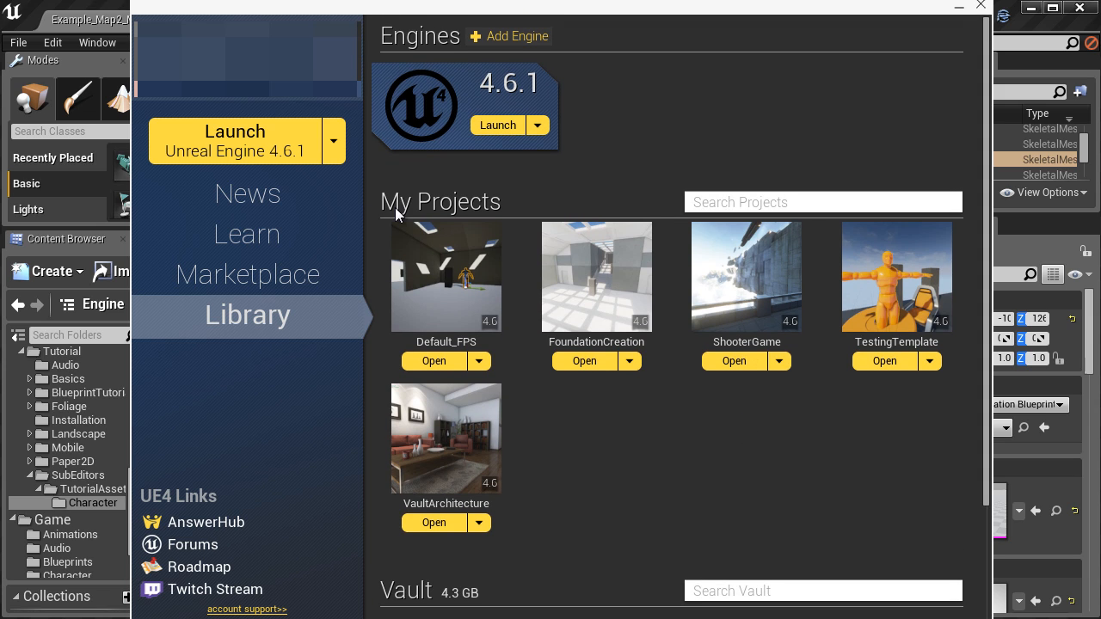
pyautogui.moveTo(740, 265)
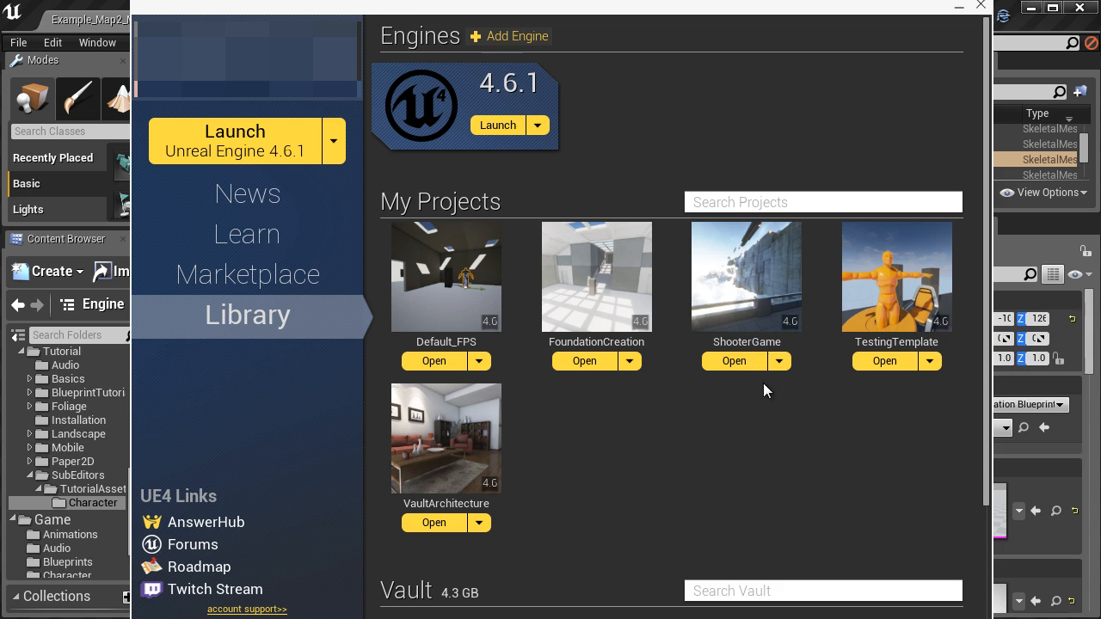
pyautogui.moveTo(745, 366)
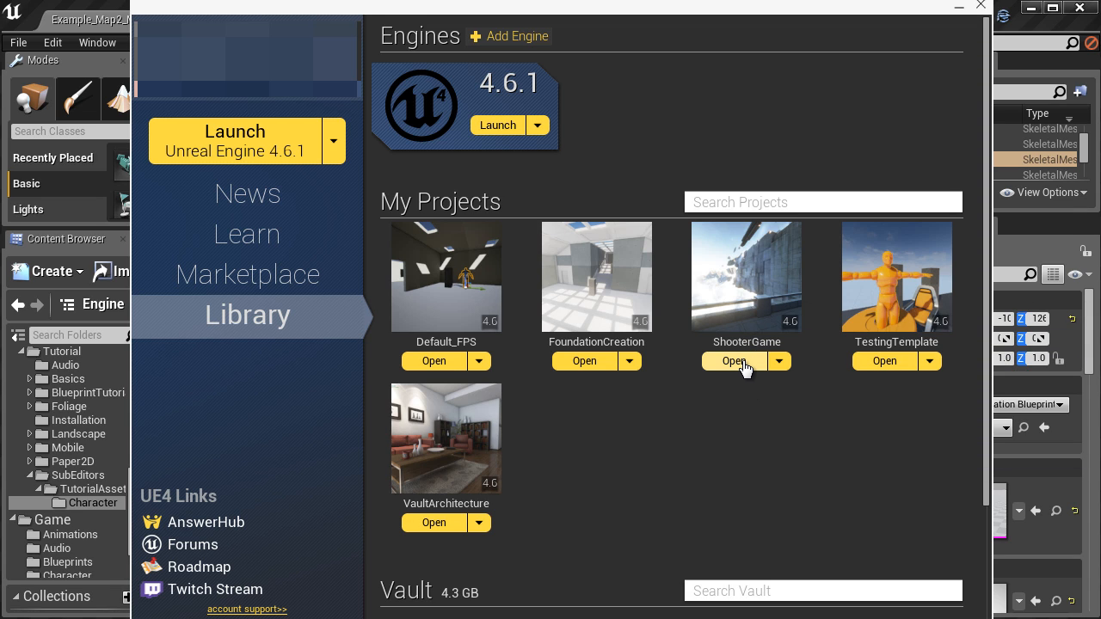
pyautogui.moveTo(728, 301)
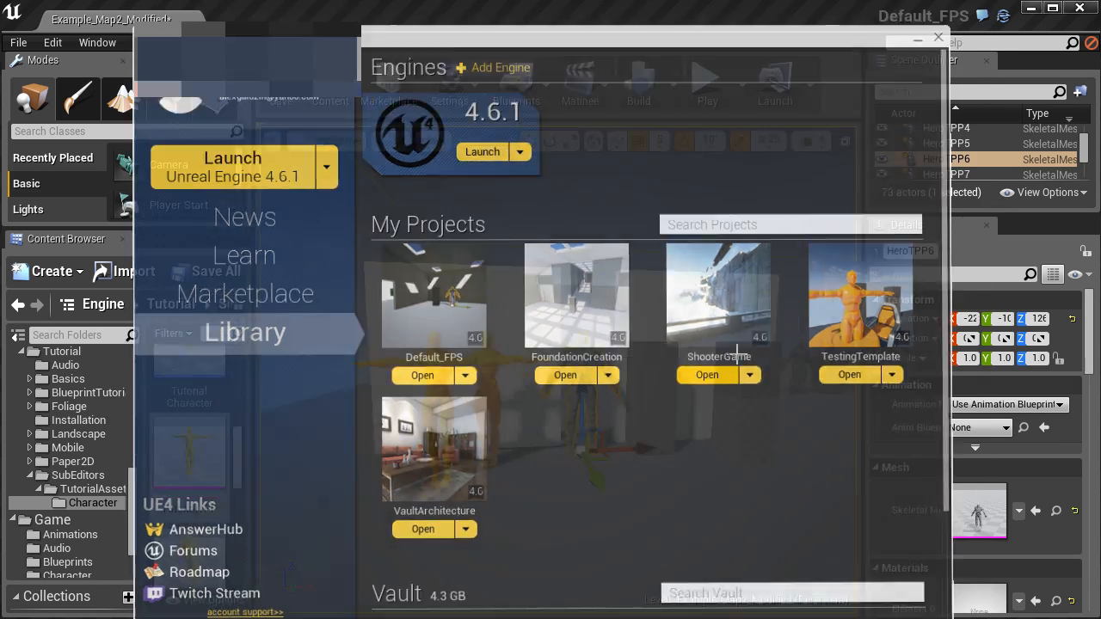
# - Open Characters > HeroTPP in ShooterGame and enable Show Engine Content
pyautogui.click(708, 375)
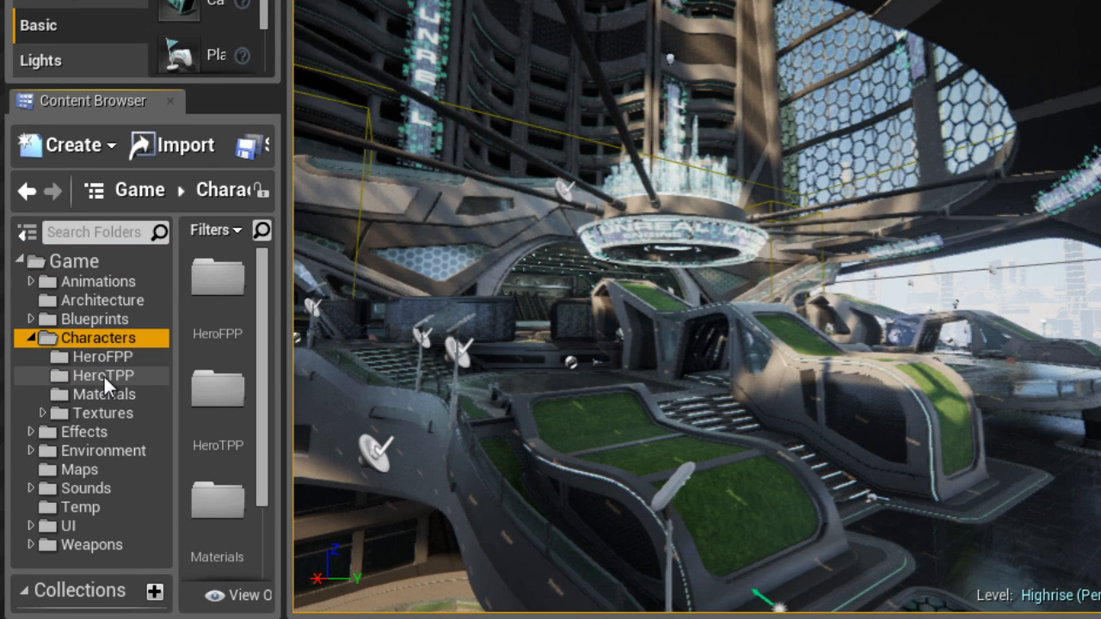
pyautogui.click(103, 375)
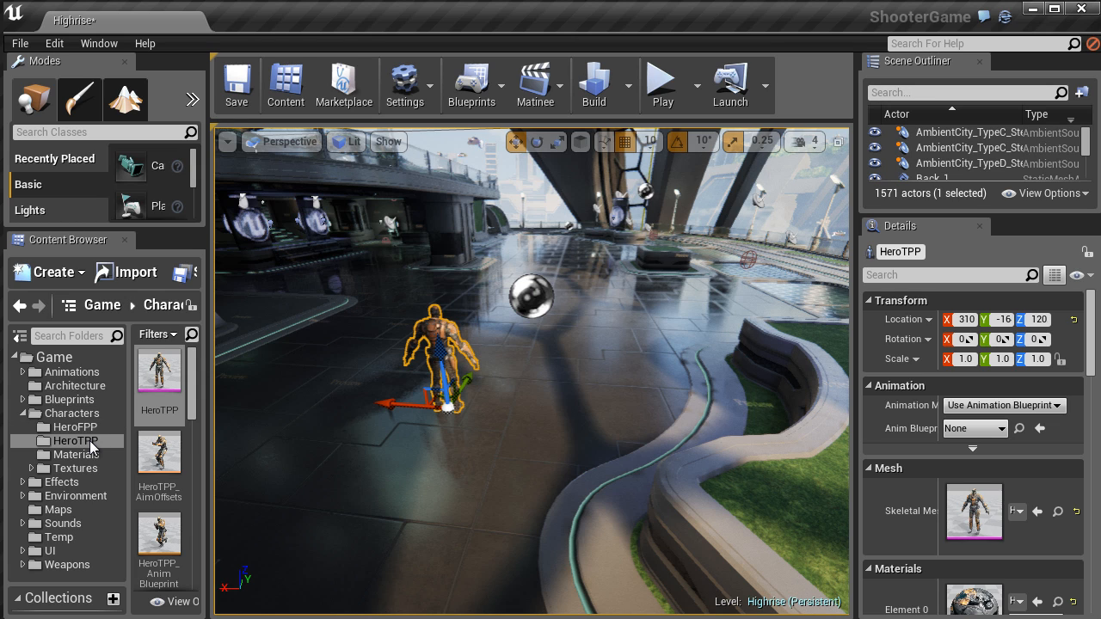
pyautogui.moveTo(412, 349)
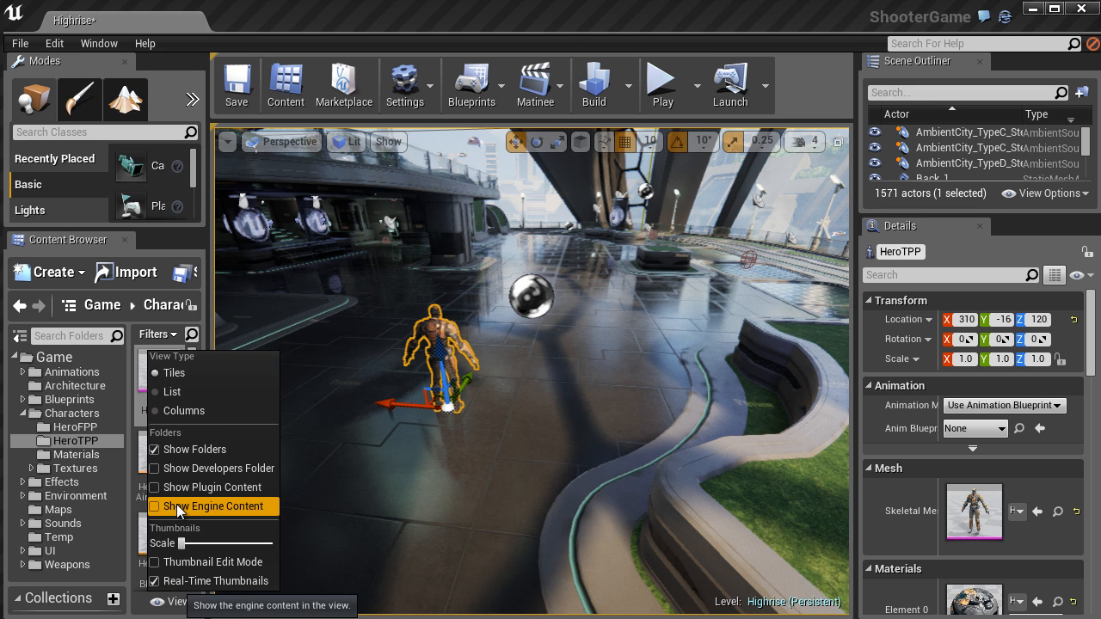
pyautogui.click(154, 507)
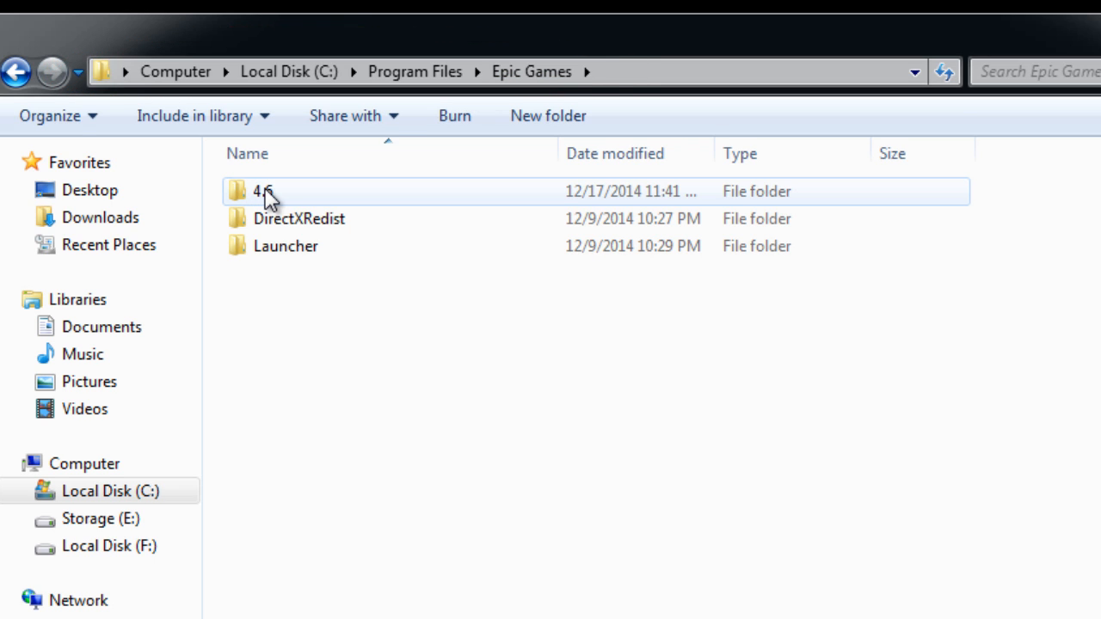
# - Browse 4.6\Engine\Tutorial\SubEditors and drag TutorialTPP.uasset onto the desktop
pyautogui.doubleClick(263, 191)
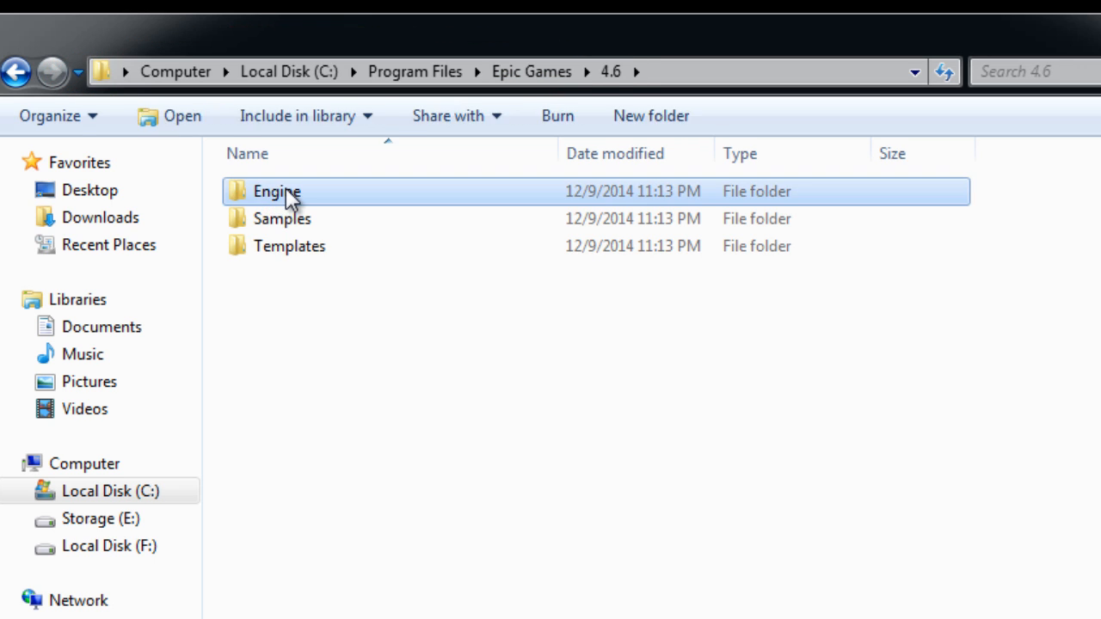
pyautogui.doubleClick(277, 191)
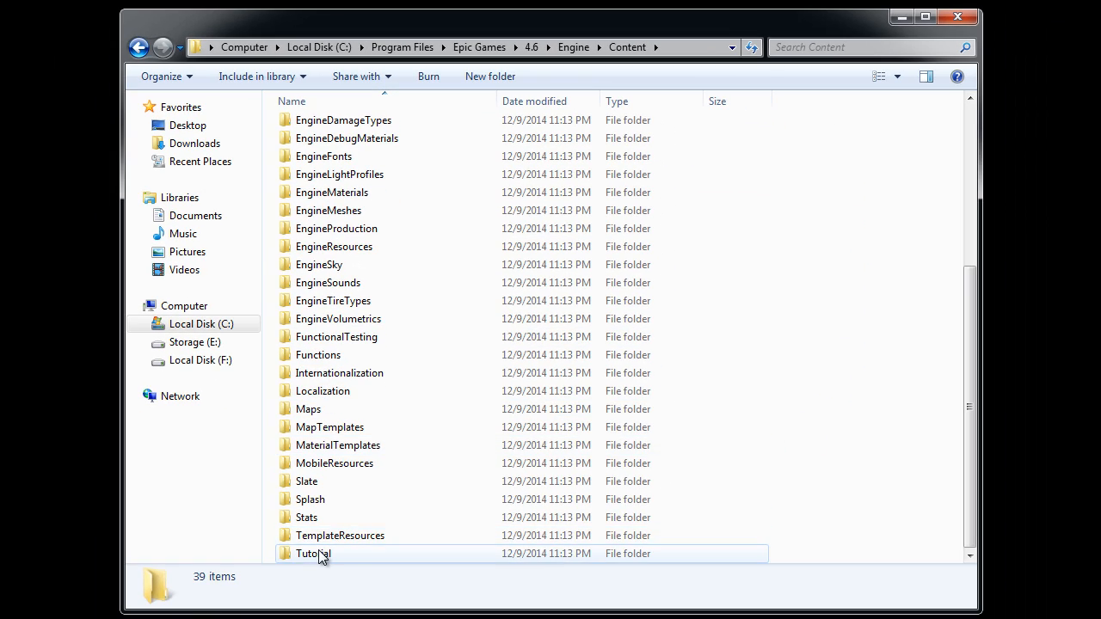
pyautogui.doubleClick(315, 554)
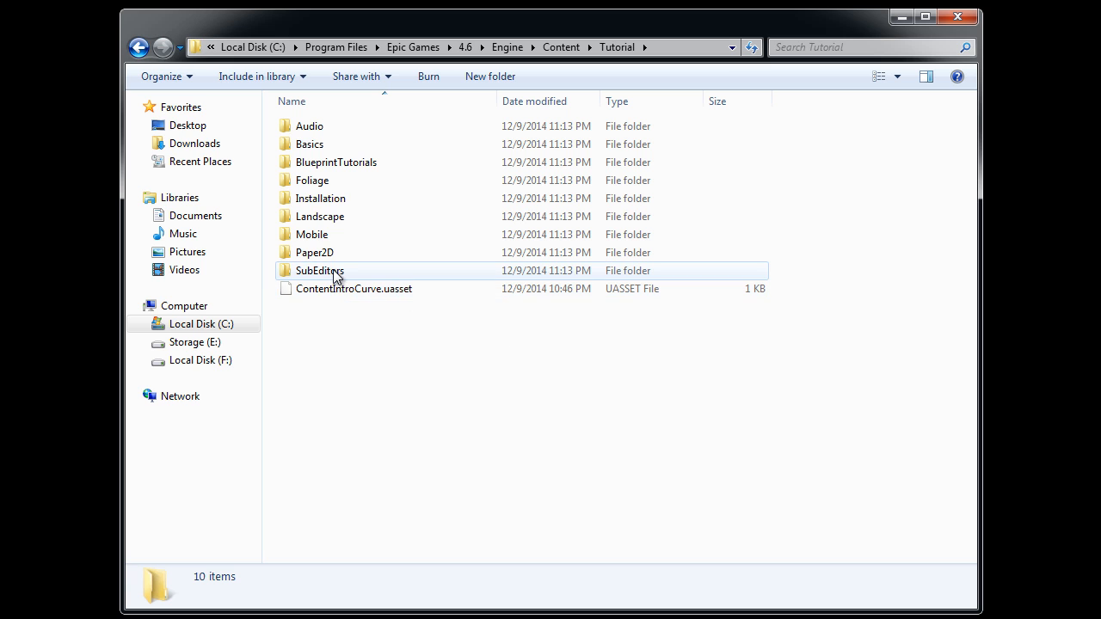
pyautogui.doubleClick(319, 270)
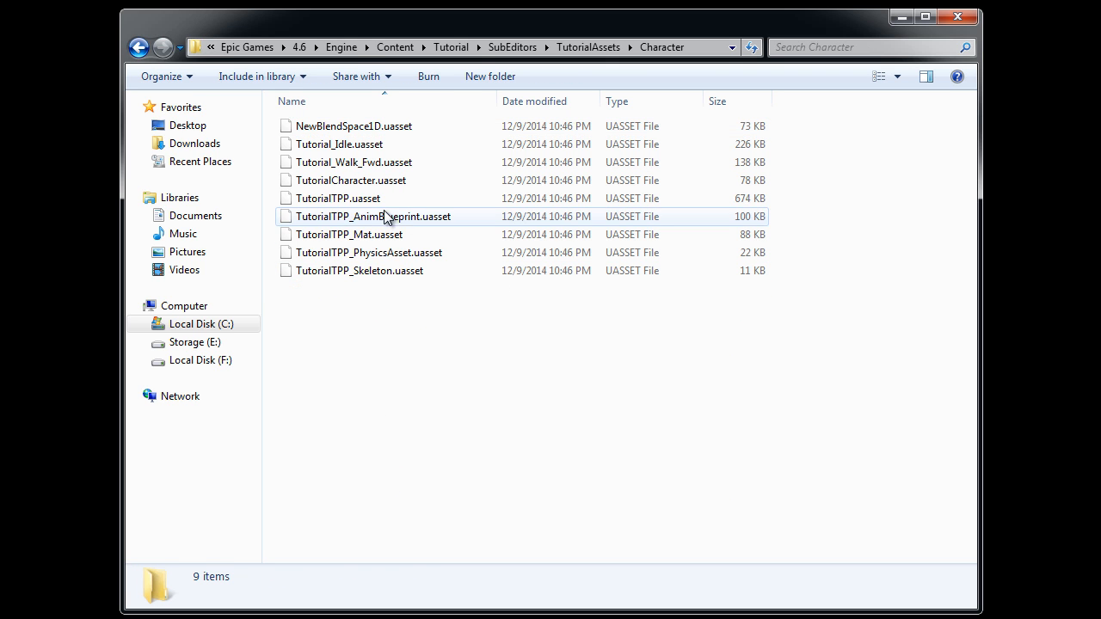
pyautogui.click(334, 198)
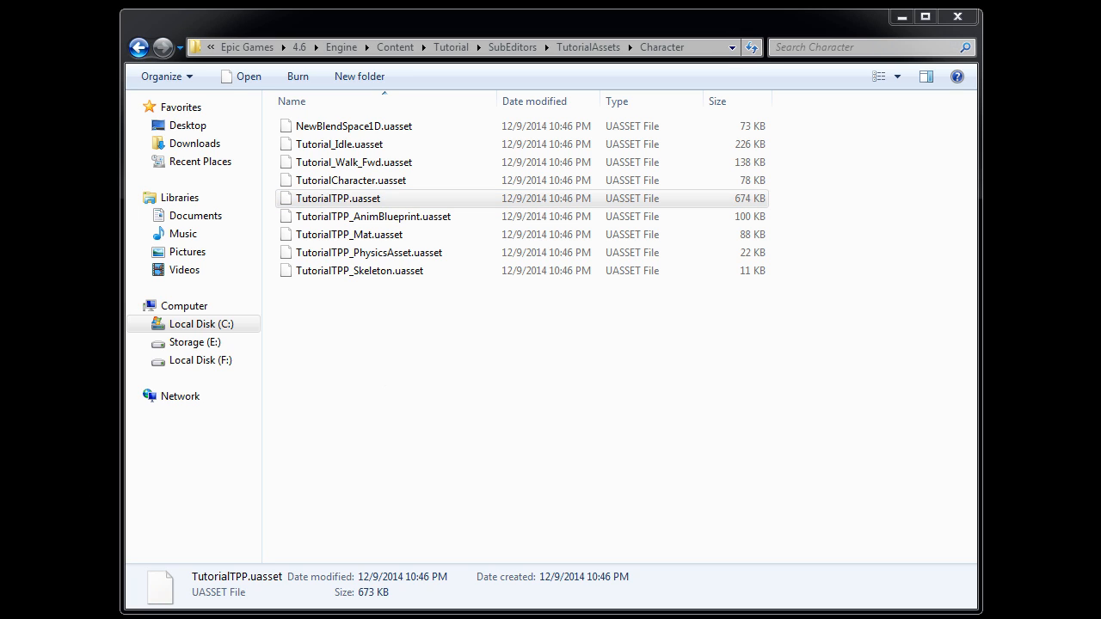
pyautogui.moveTo(338, 198); pyautogui.dragTo(54, 51)
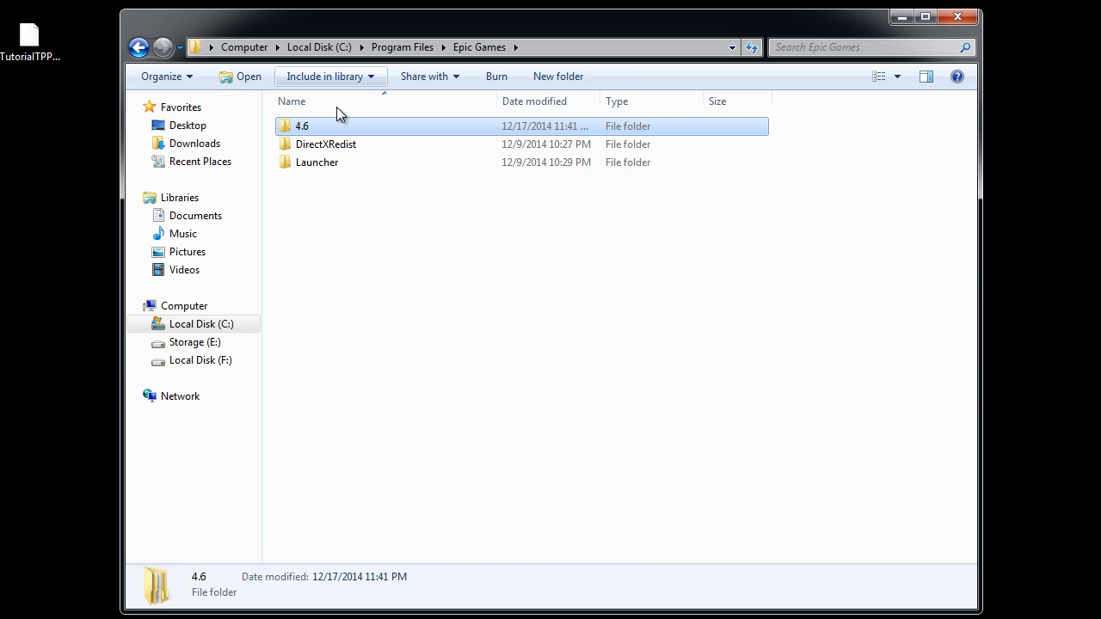
pyautogui.moveTo(318, 168)
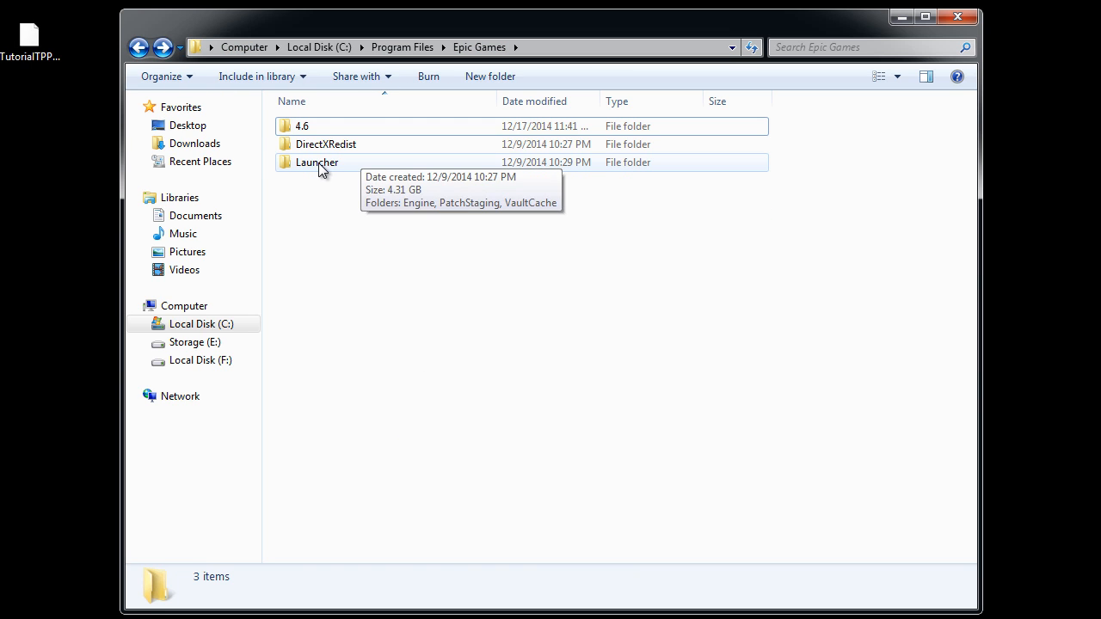
# - Browse Launcher\VaultCache\ShooterGame_4.6\Characters\HeroTPP and drag HeroTPP.uasset onto the desktop
pyautogui.doubleClick(319, 162)
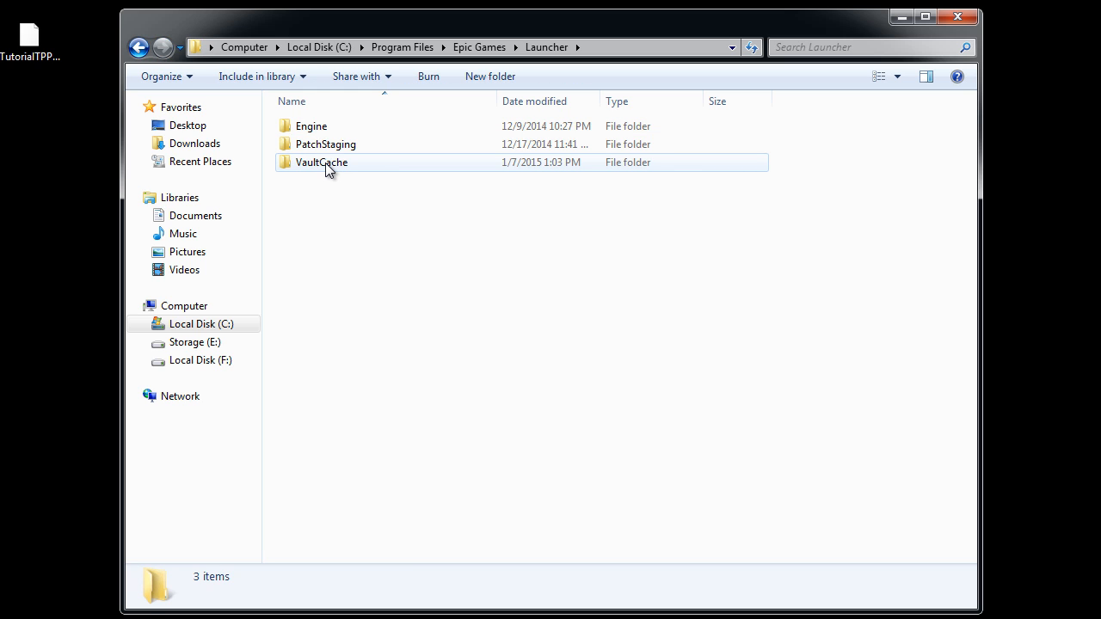
pyautogui.doubleClick(319, 162)
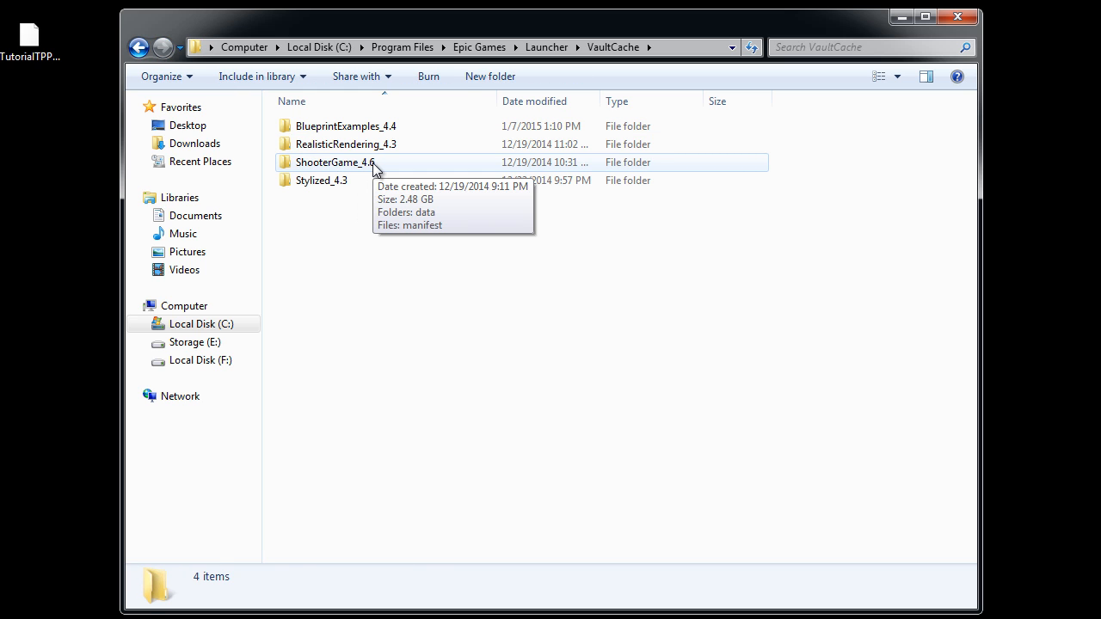
pyautogui.doubleClick(353, 162)
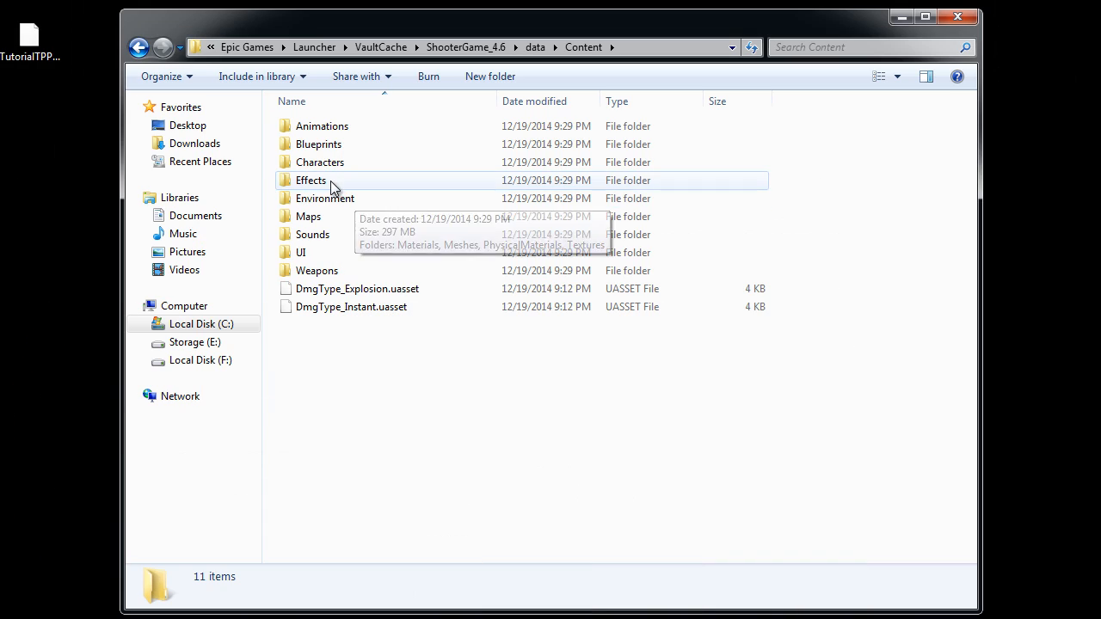
pyautogui.doubleClick(329, 162)
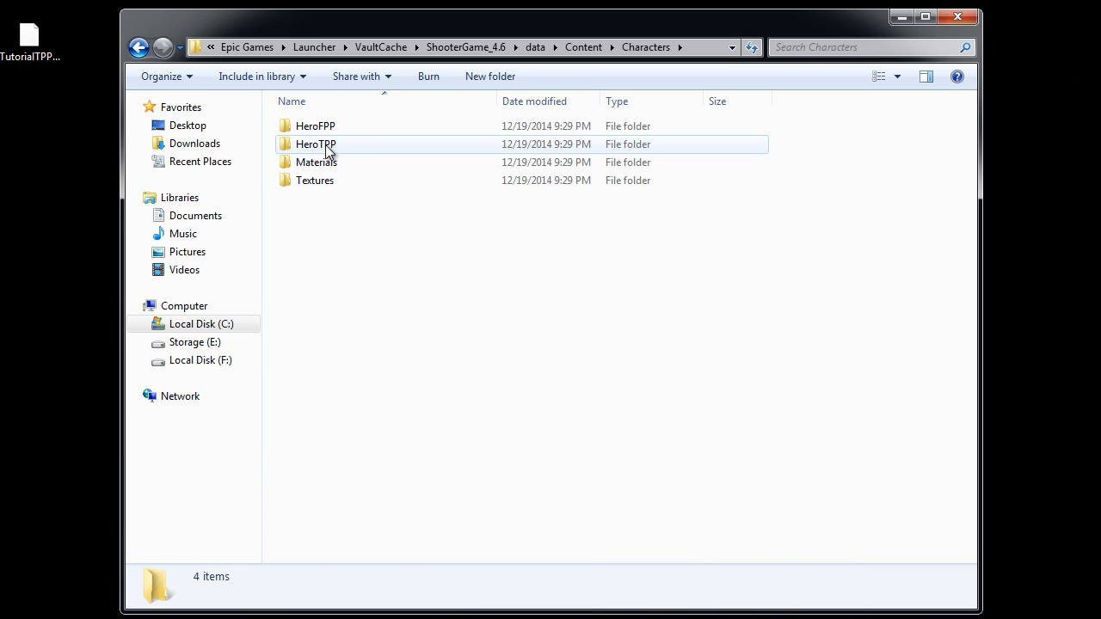
pyautogui.doubleClick(314, 144)
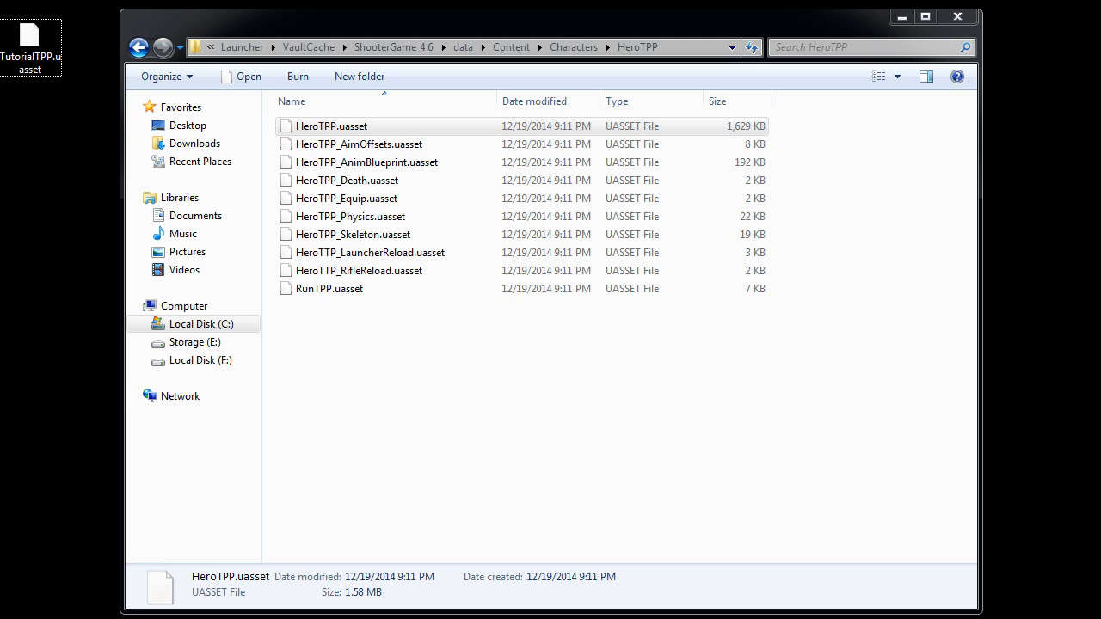
pyautogui.moveTo(331, 126); pyautogui.dragTo(32, 121)
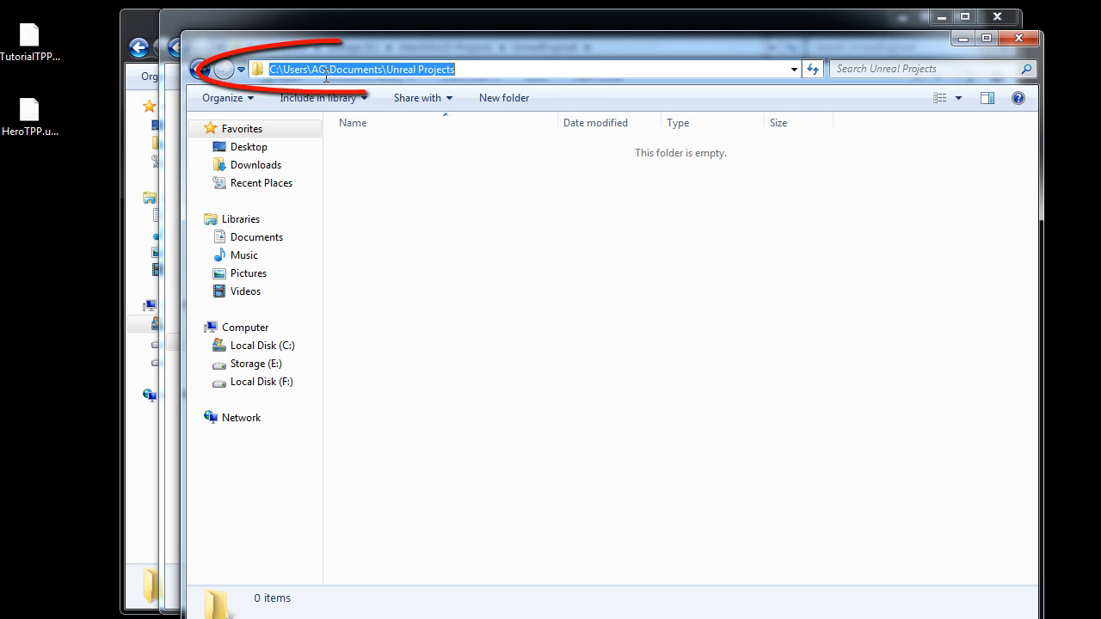
pyautogui.moveTo(919, 48)
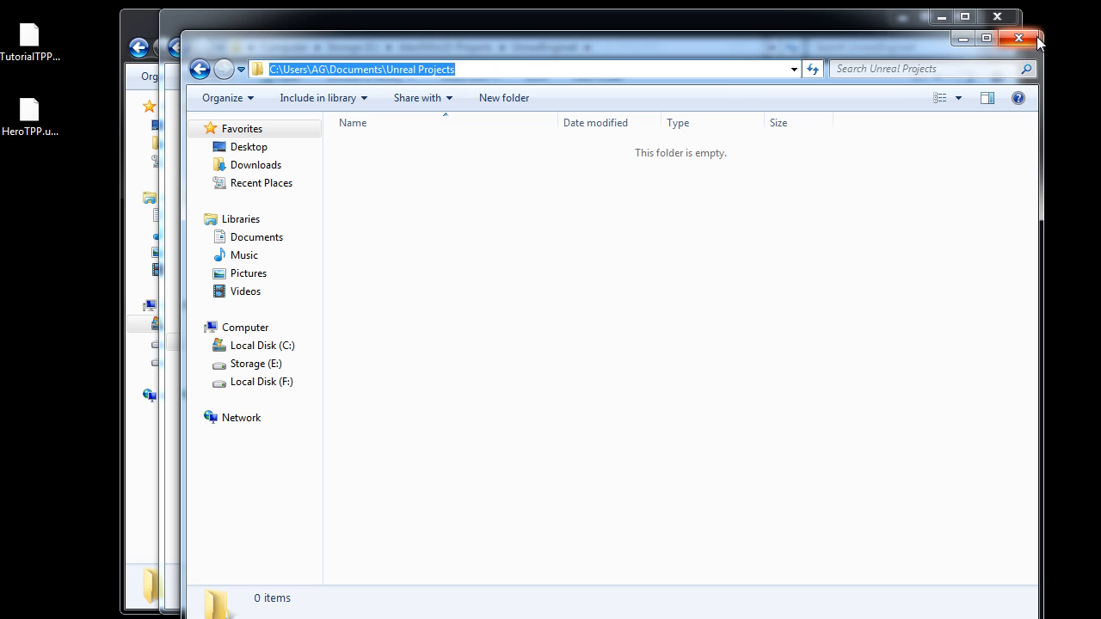
pyautogui.moveTo(1020, 37)
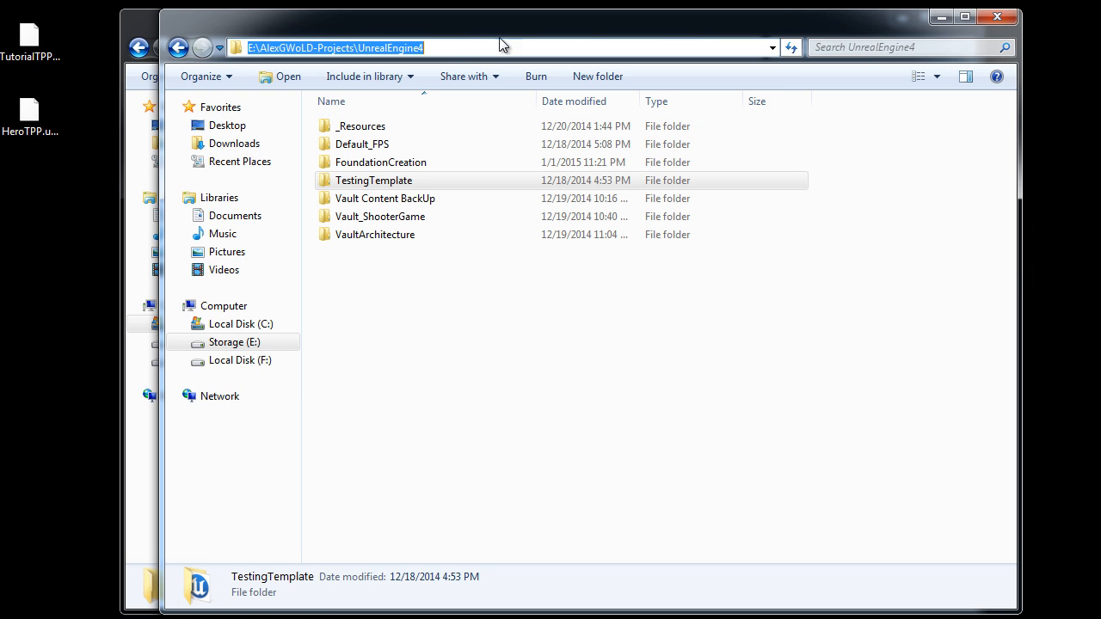
# - Show the UnrealEngine4 projects folder path on drive E: as text
pyautogui.click(370, 43)
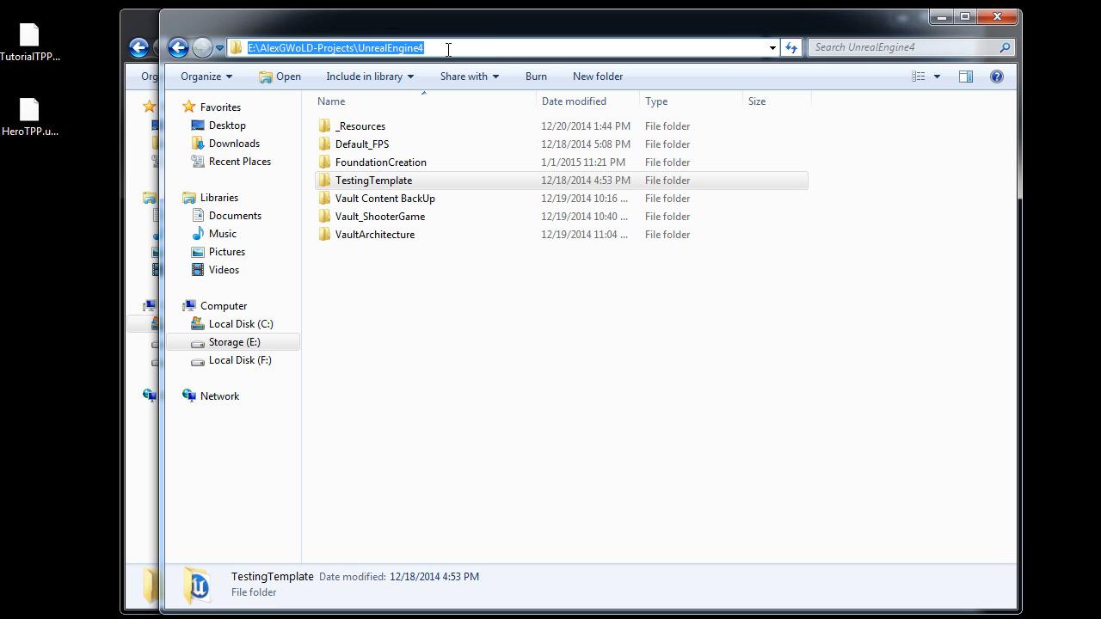
pyautogui.moveTo(77, 137)
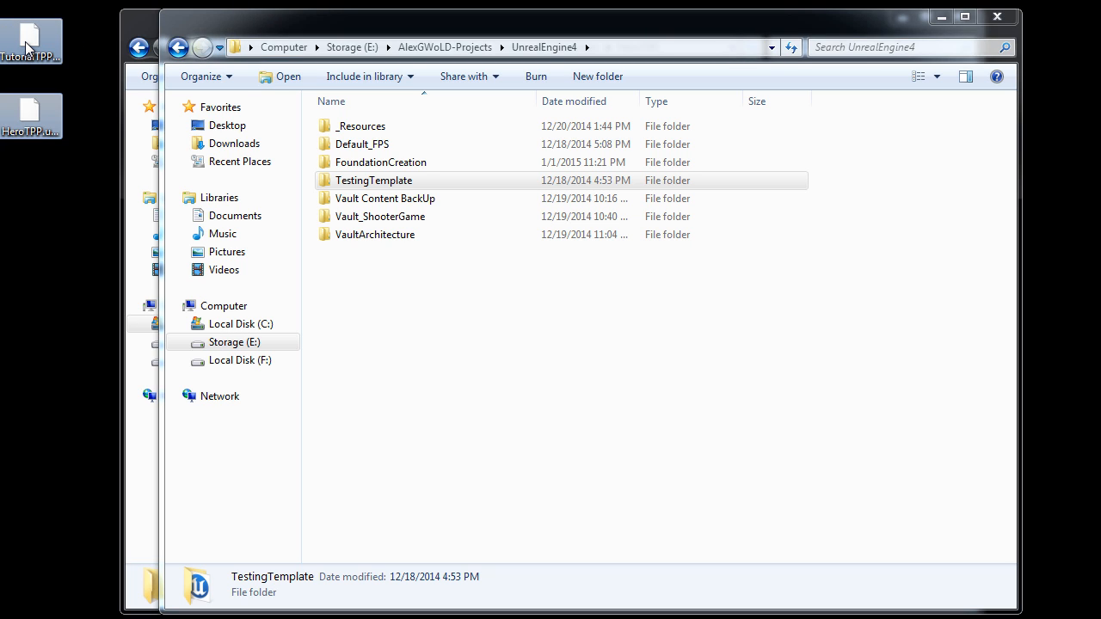
pyautogui.moveTo(69, 90)
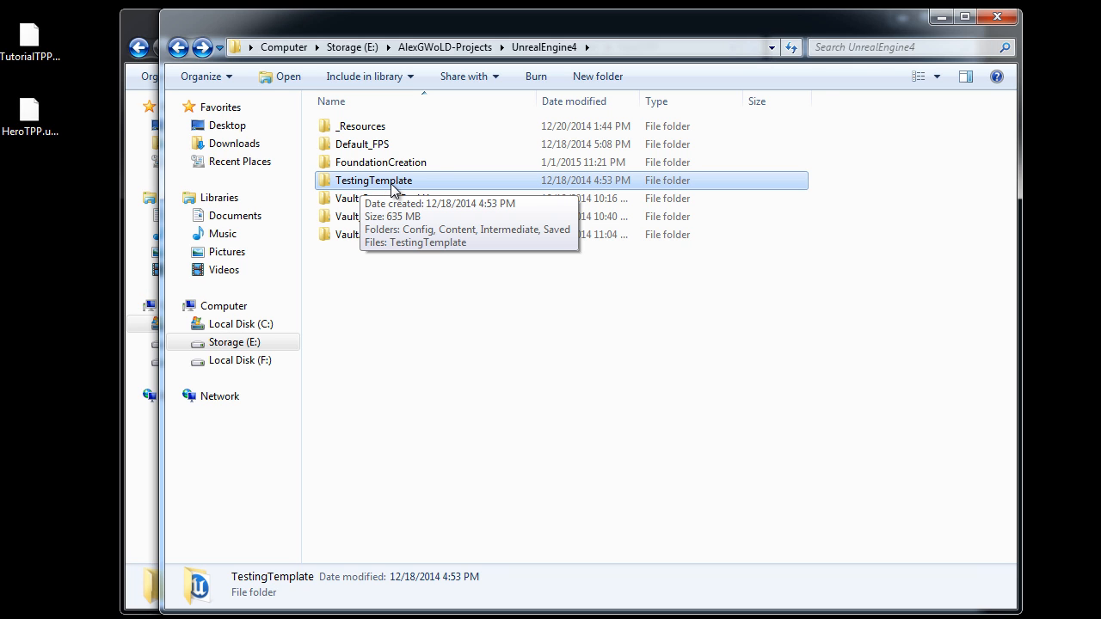
# - In TestingTemplate\Content\MyContent, create a new folder named 'Scale' and open it
pyautogui.doubleClick(382, 179)
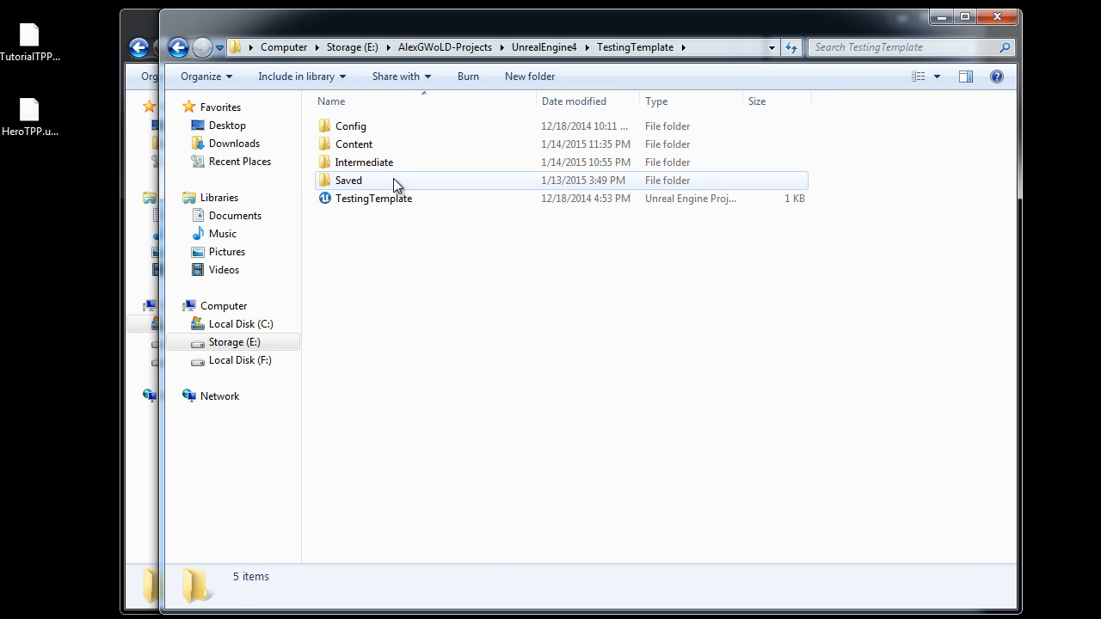
pyautogui.doubleClick(355, 144)
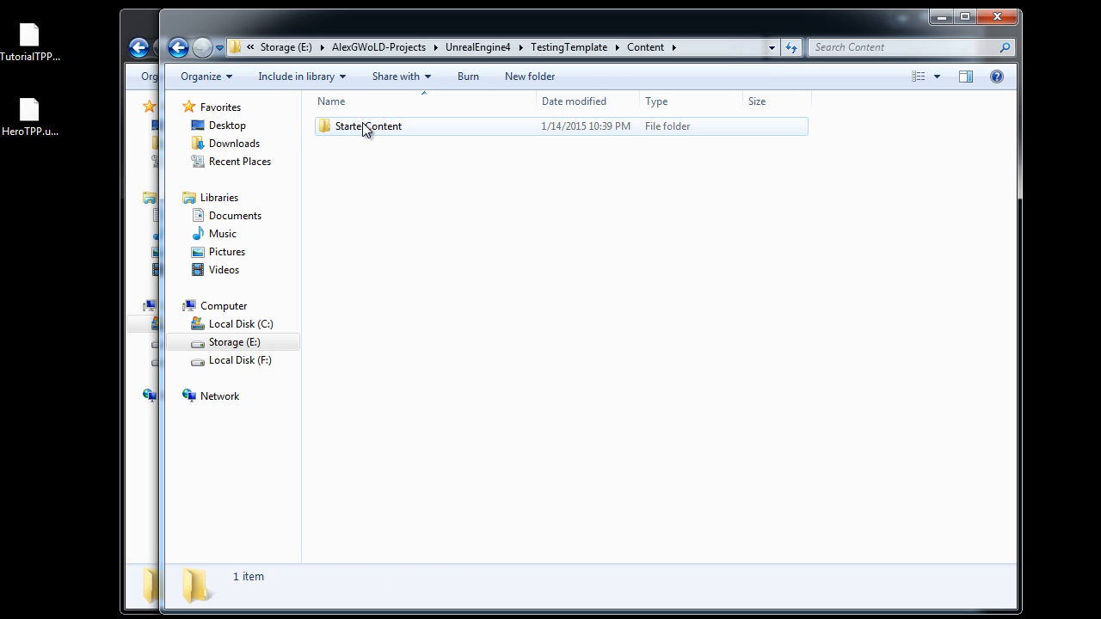
pyautogui.doubleClick(366, 126)
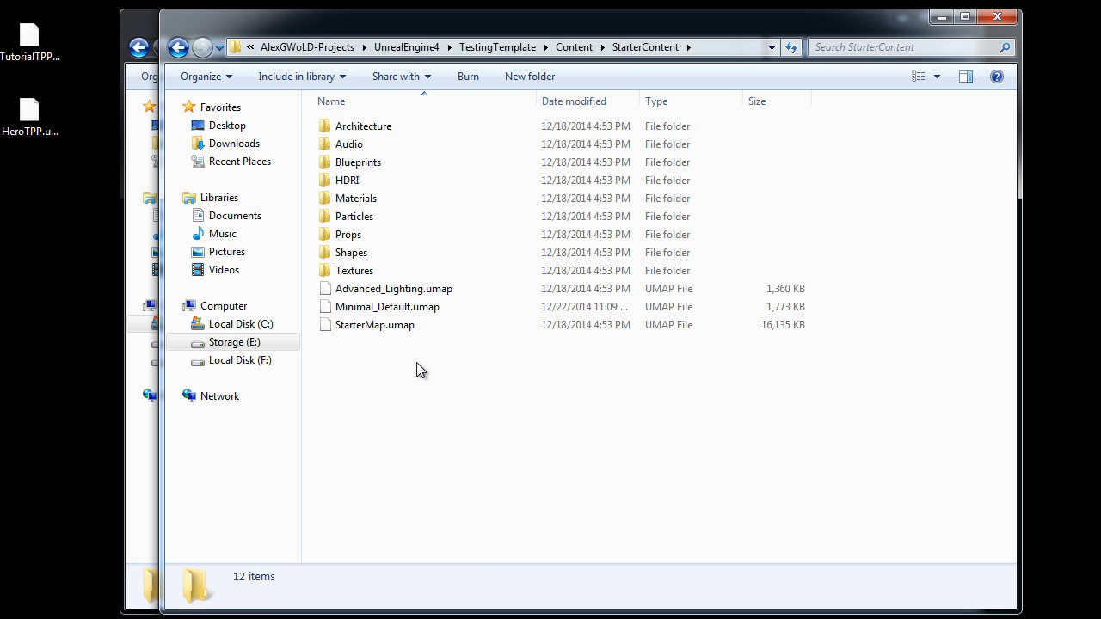
pyautogui.moveTo(478, 393)
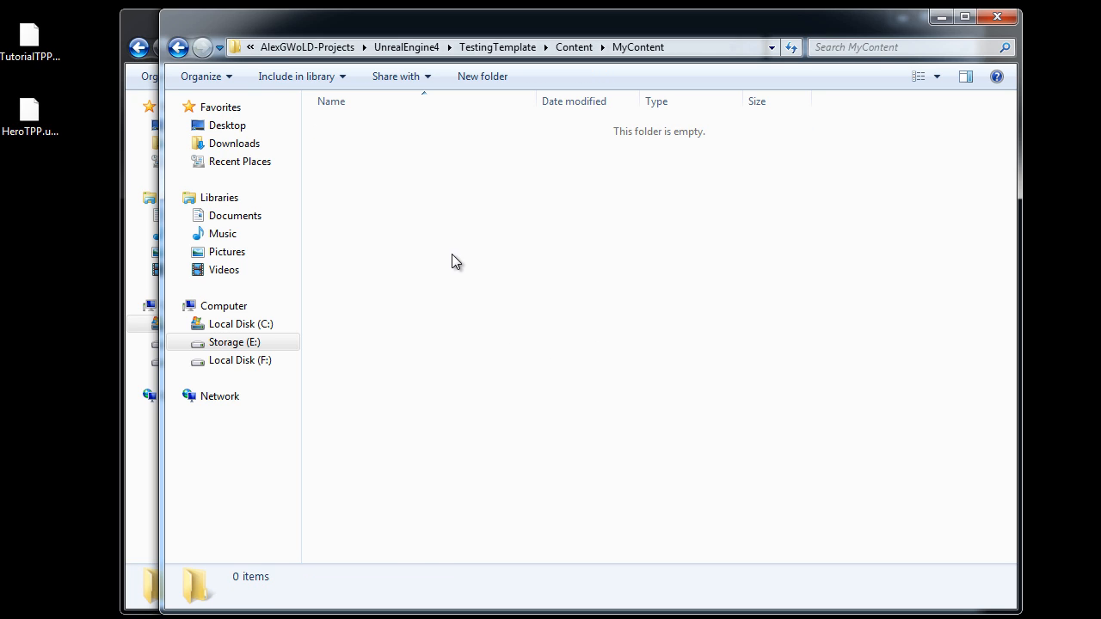
pyautogui.moveTo(405, 249)
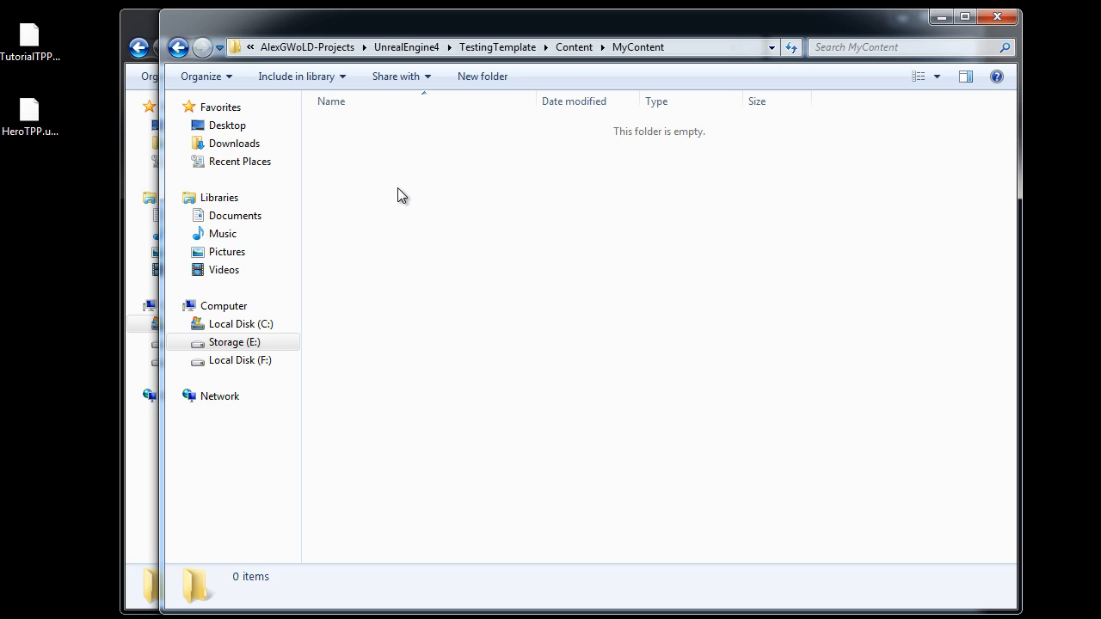
pyautogui.click(484, 77)
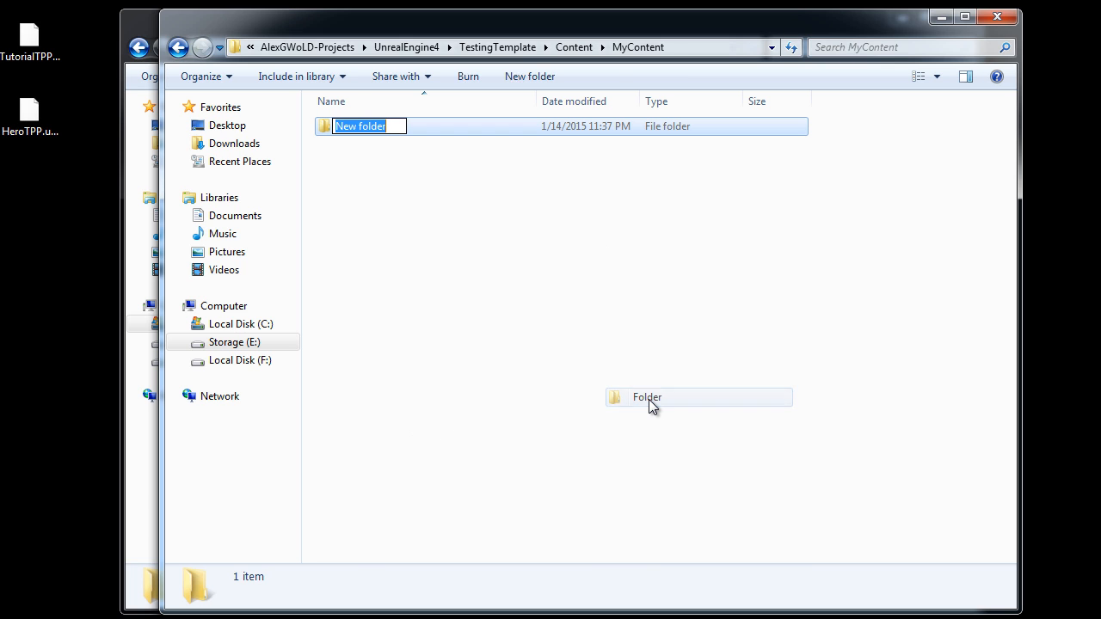
pyautogui.write('Scale')
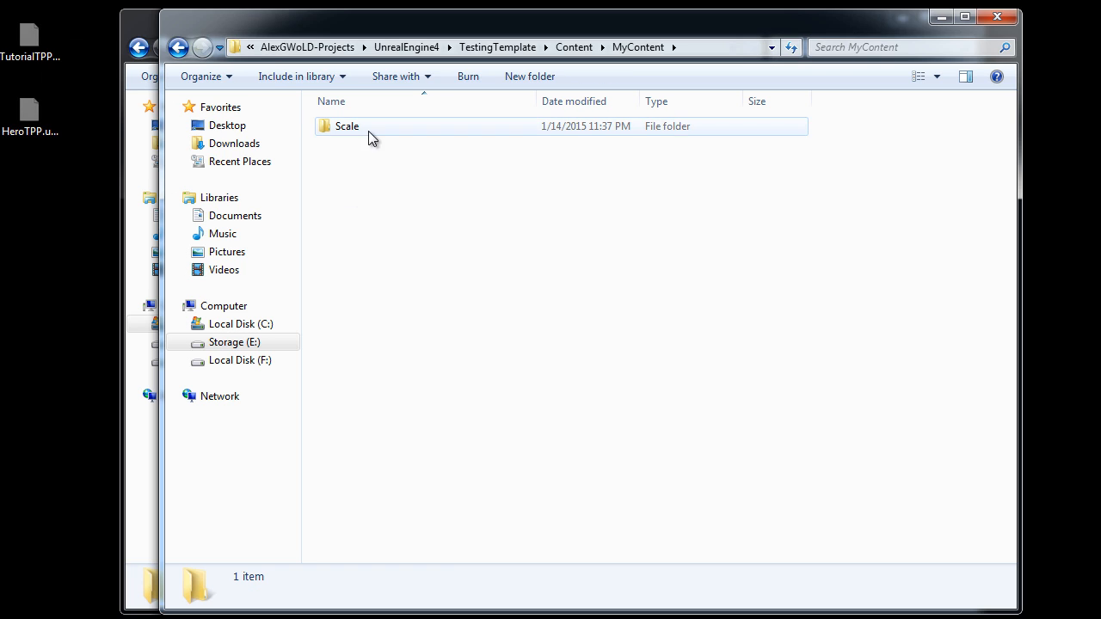
pyautogui.doubleClick(346, 125)
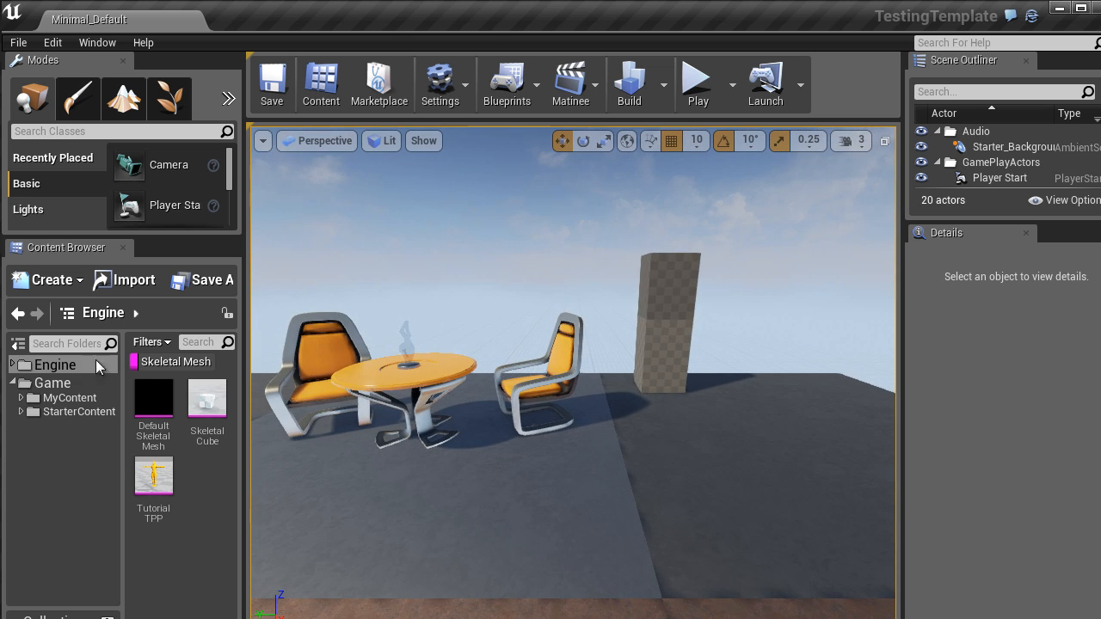
# - Expand Game > MyContent, open Scale and select the TutorialTPP skeletal mesh
pyautogui.click(53, 383)
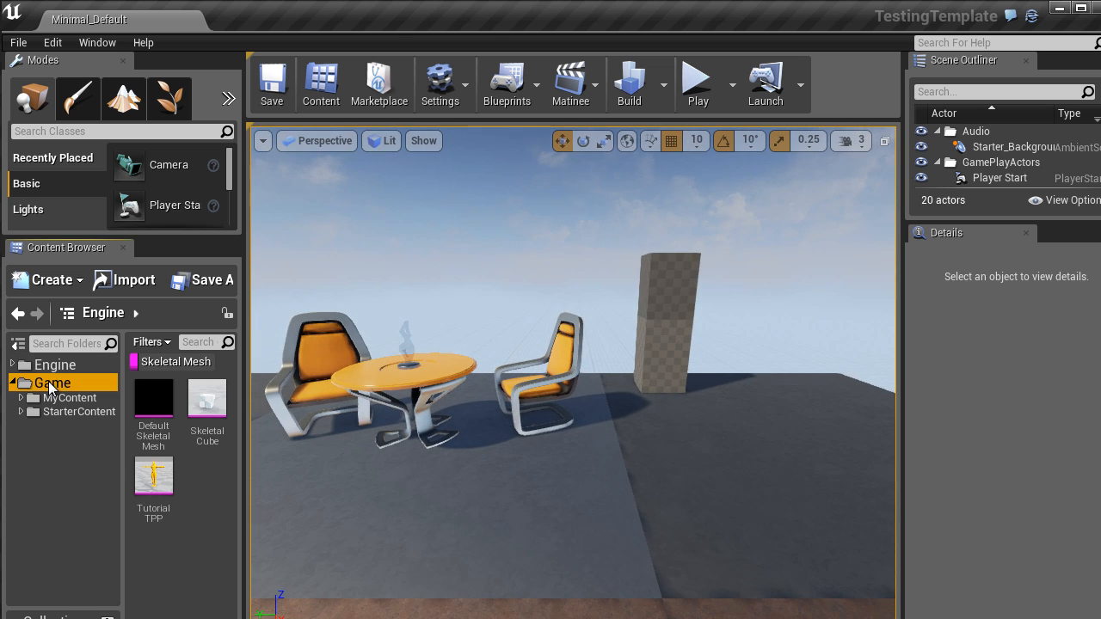
pyautogui.click(69, 398)
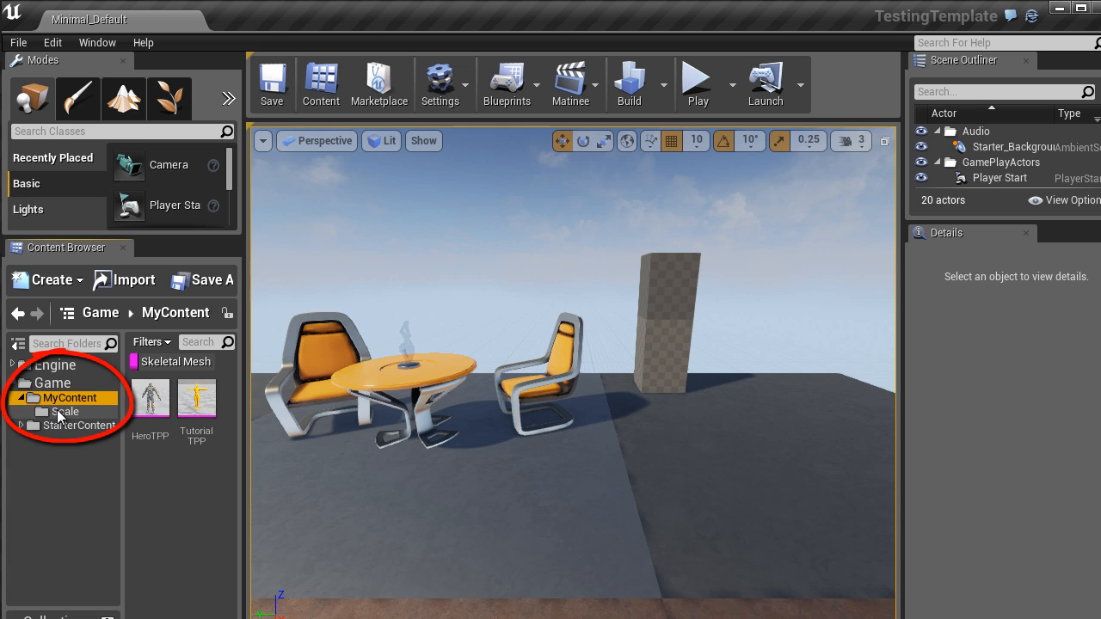
pyautogui.click(66, 411)
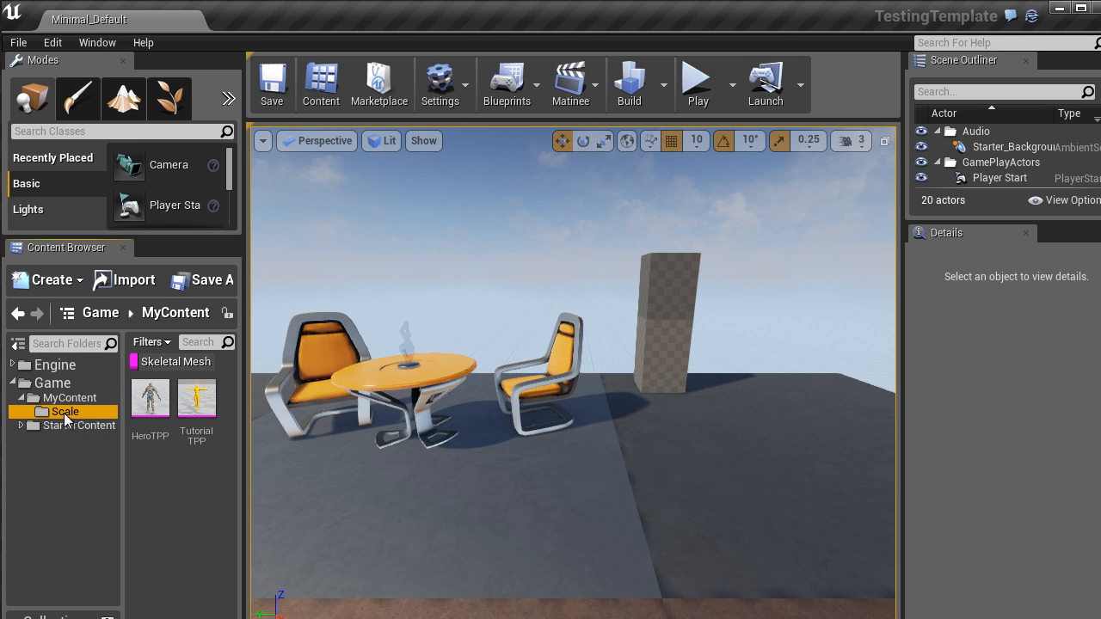
pyautogui.moveTo(143, 394)
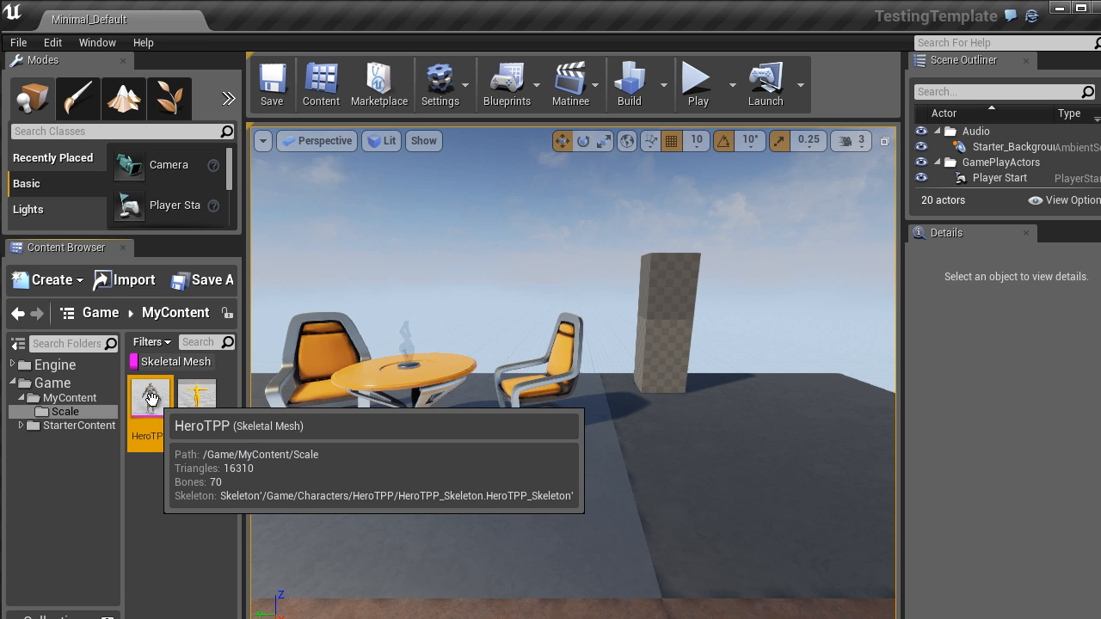
pyautogui.moveTo(217, 489)
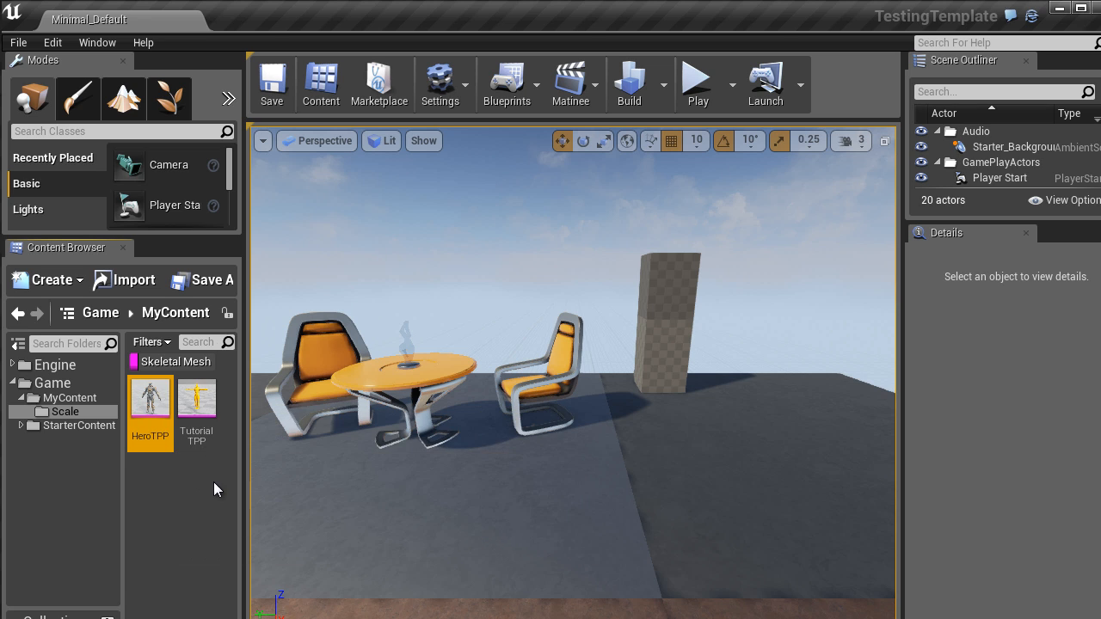
pyautogui.click(196, 399)
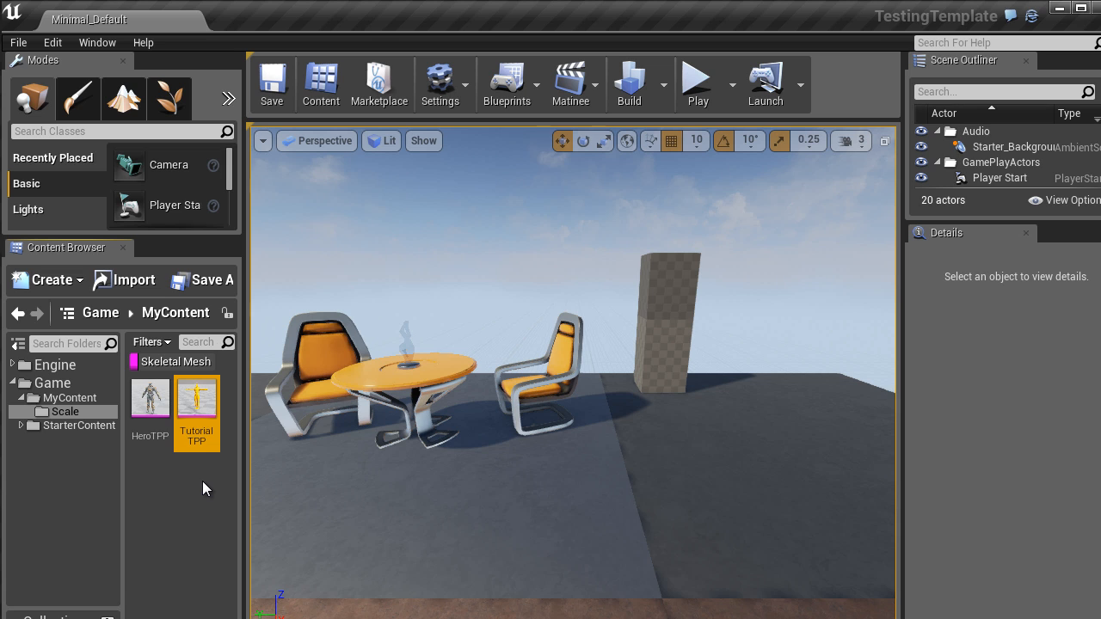
pyautogui.moveTo(193, 488)
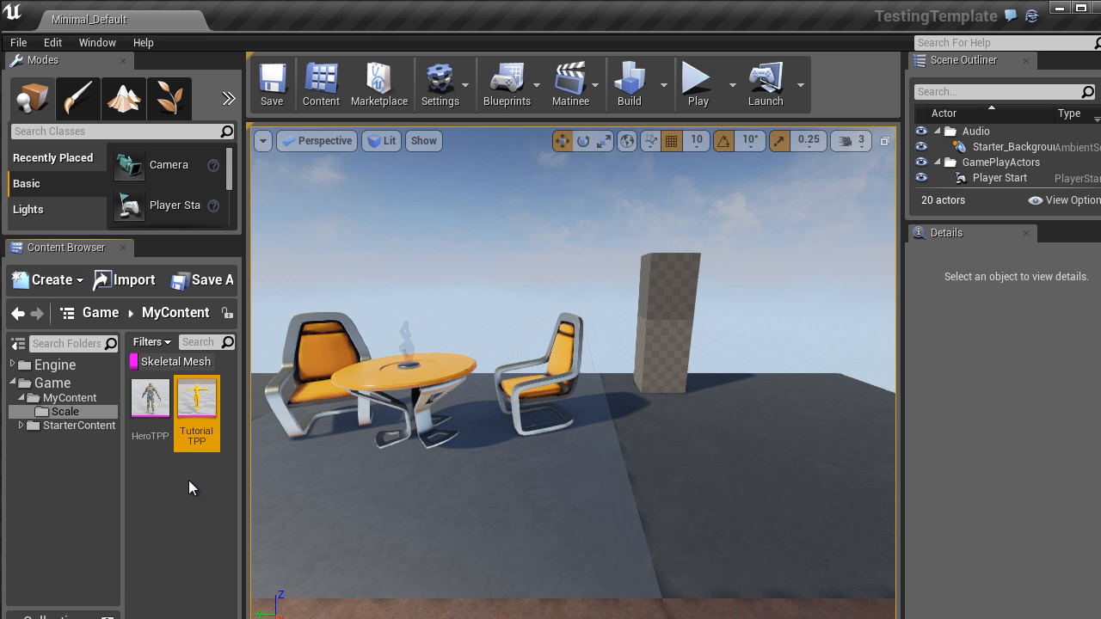